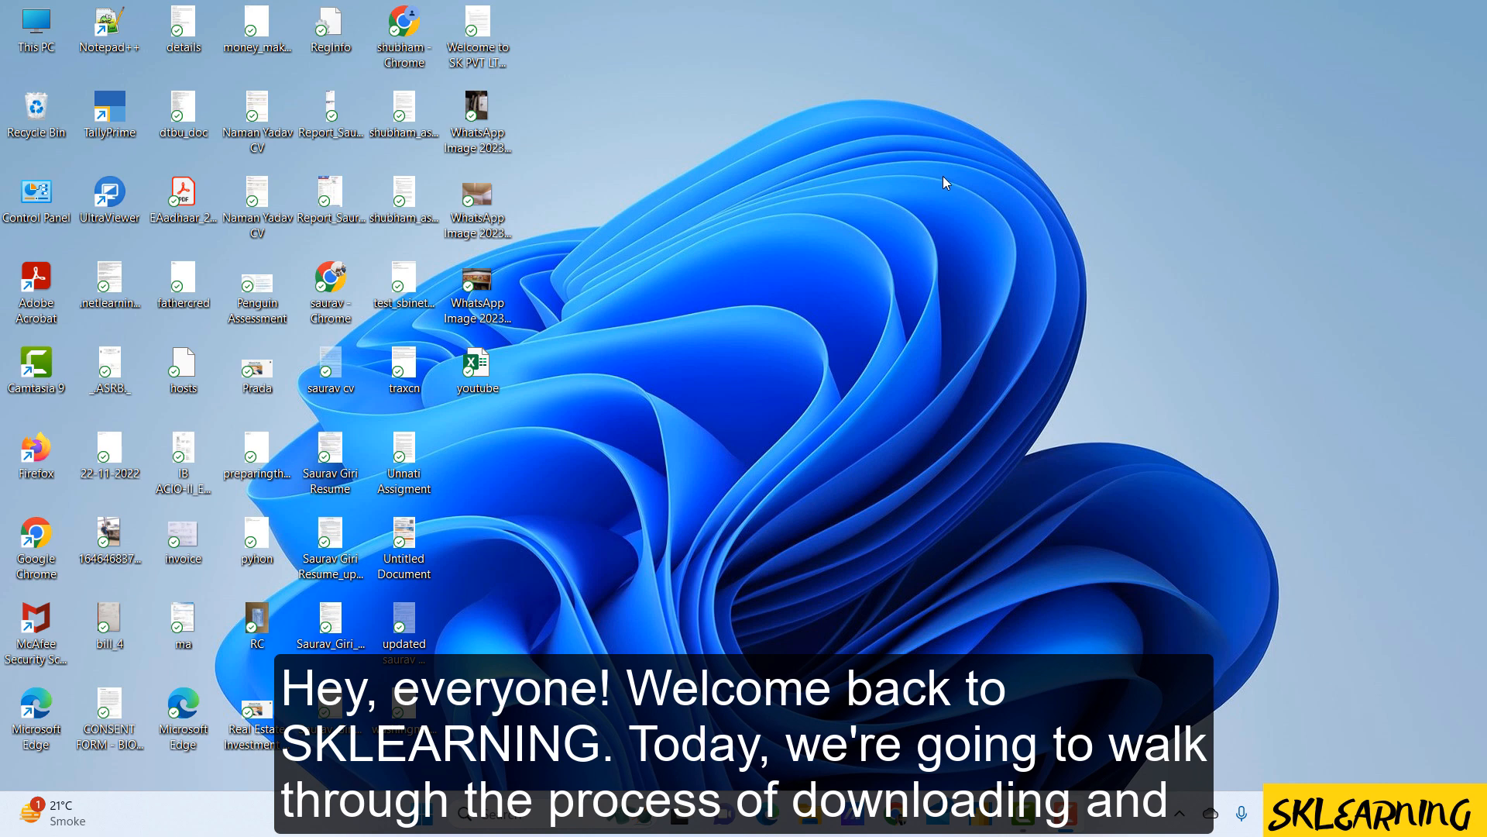
# Launch Chrome with the Person 1 profile and search Google for 'postman download'.
pyautogui.rightClick(945, 182)
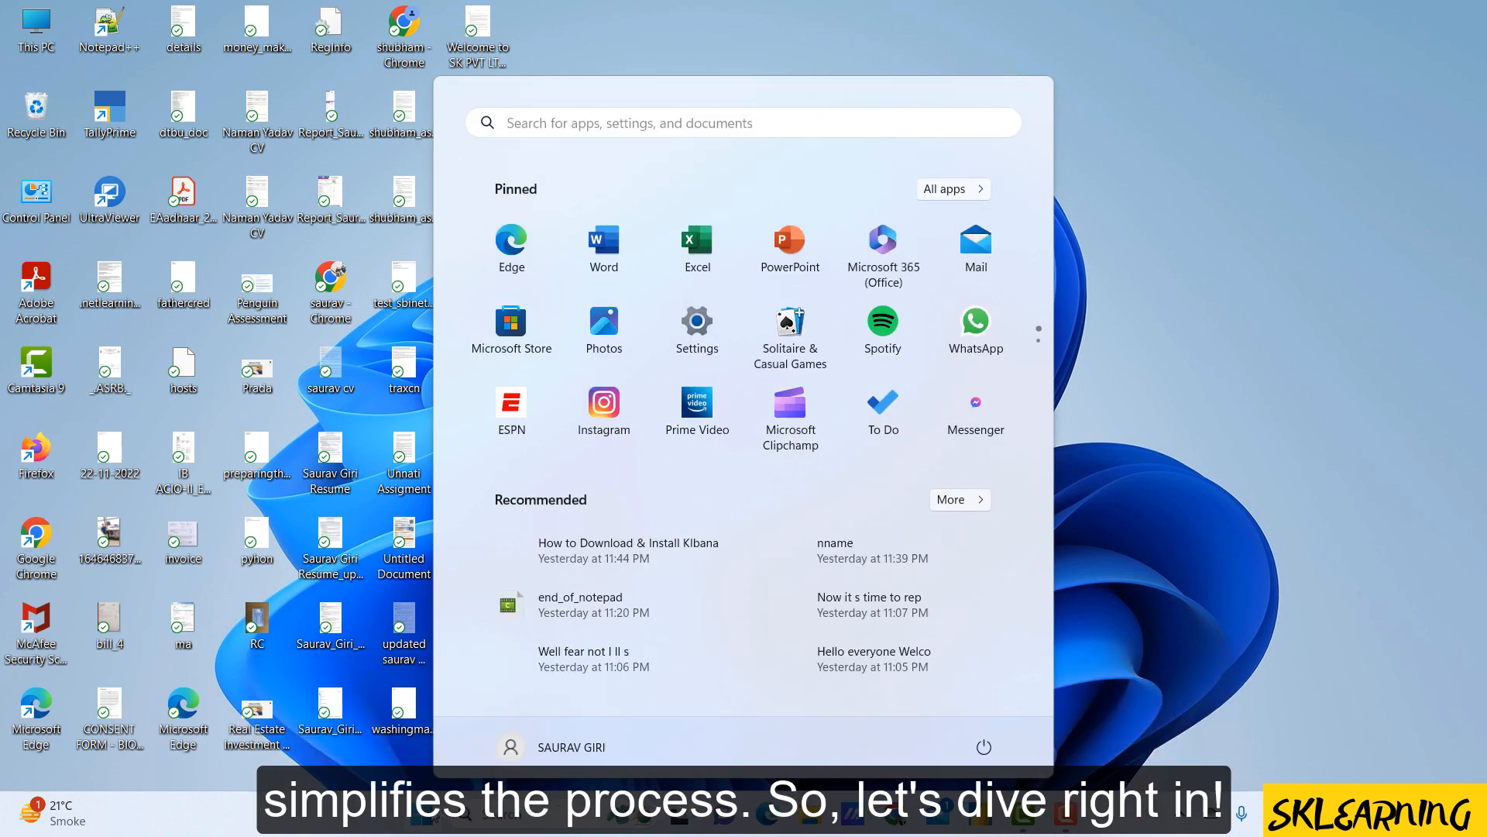
pyautogui.write('goog')
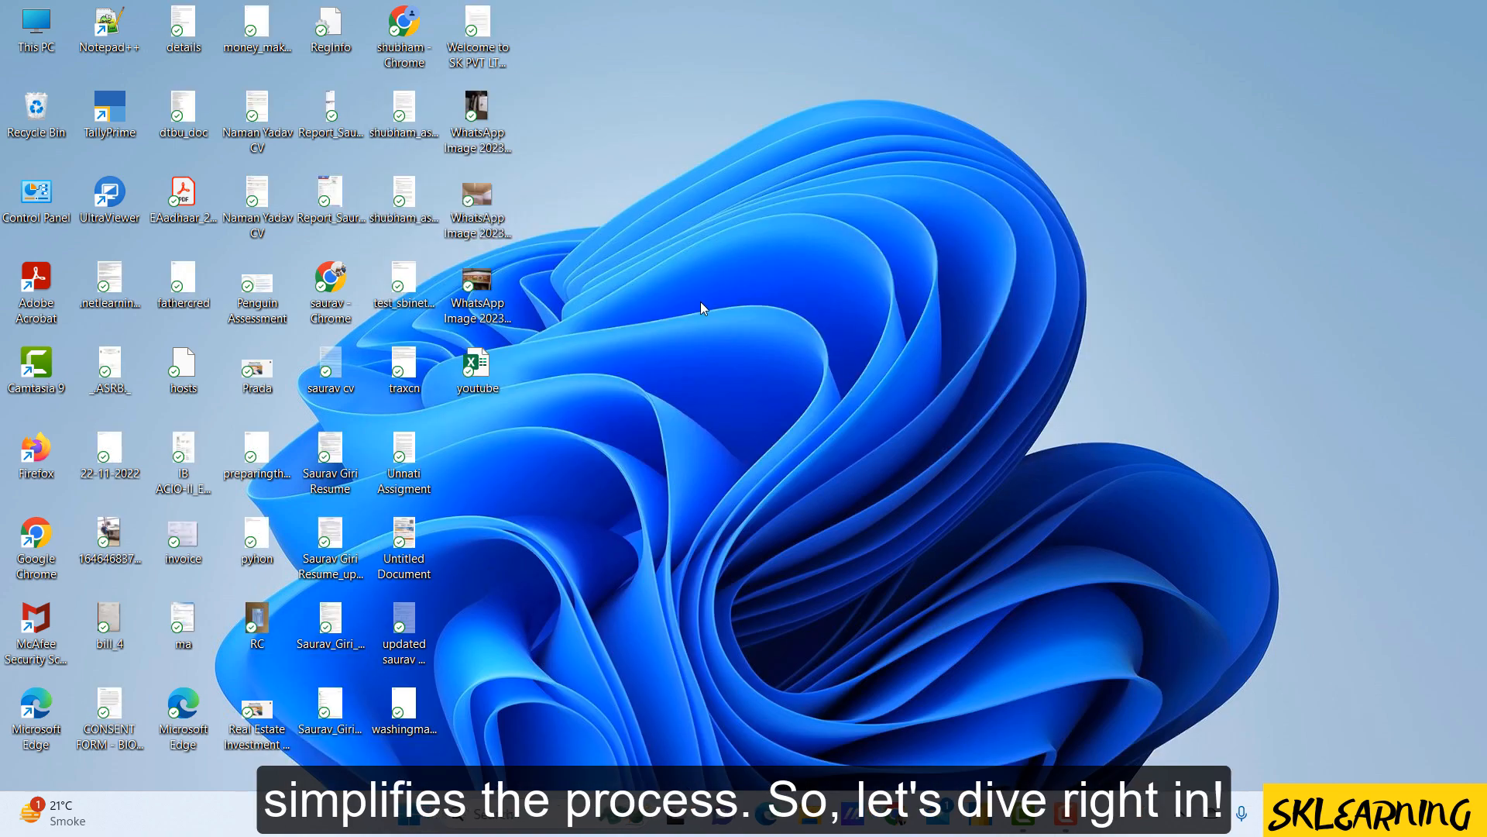
pyautogui.doubleClick(35, 541)
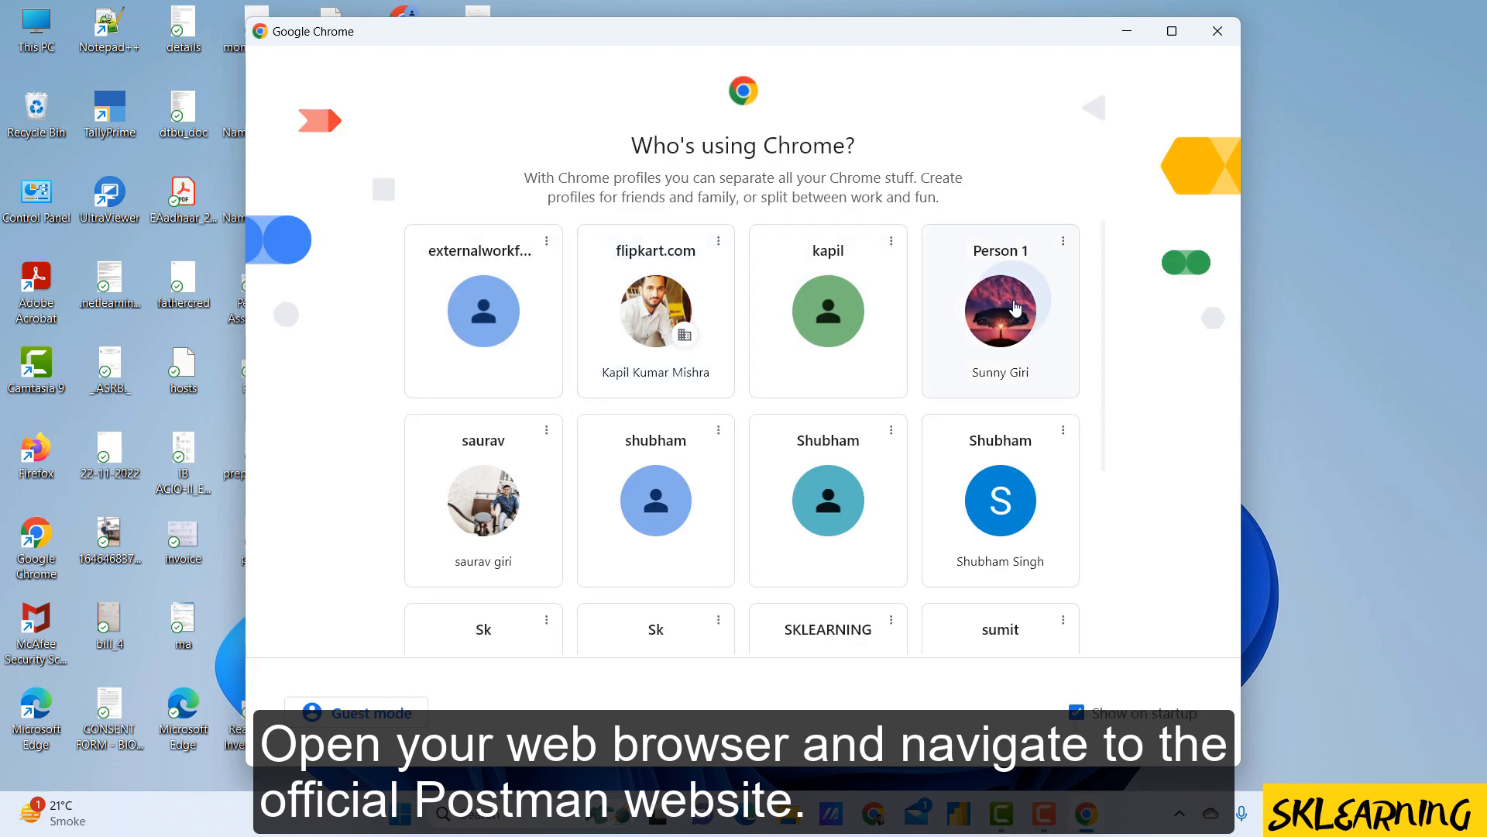
pyautogui.click(1000, 310)
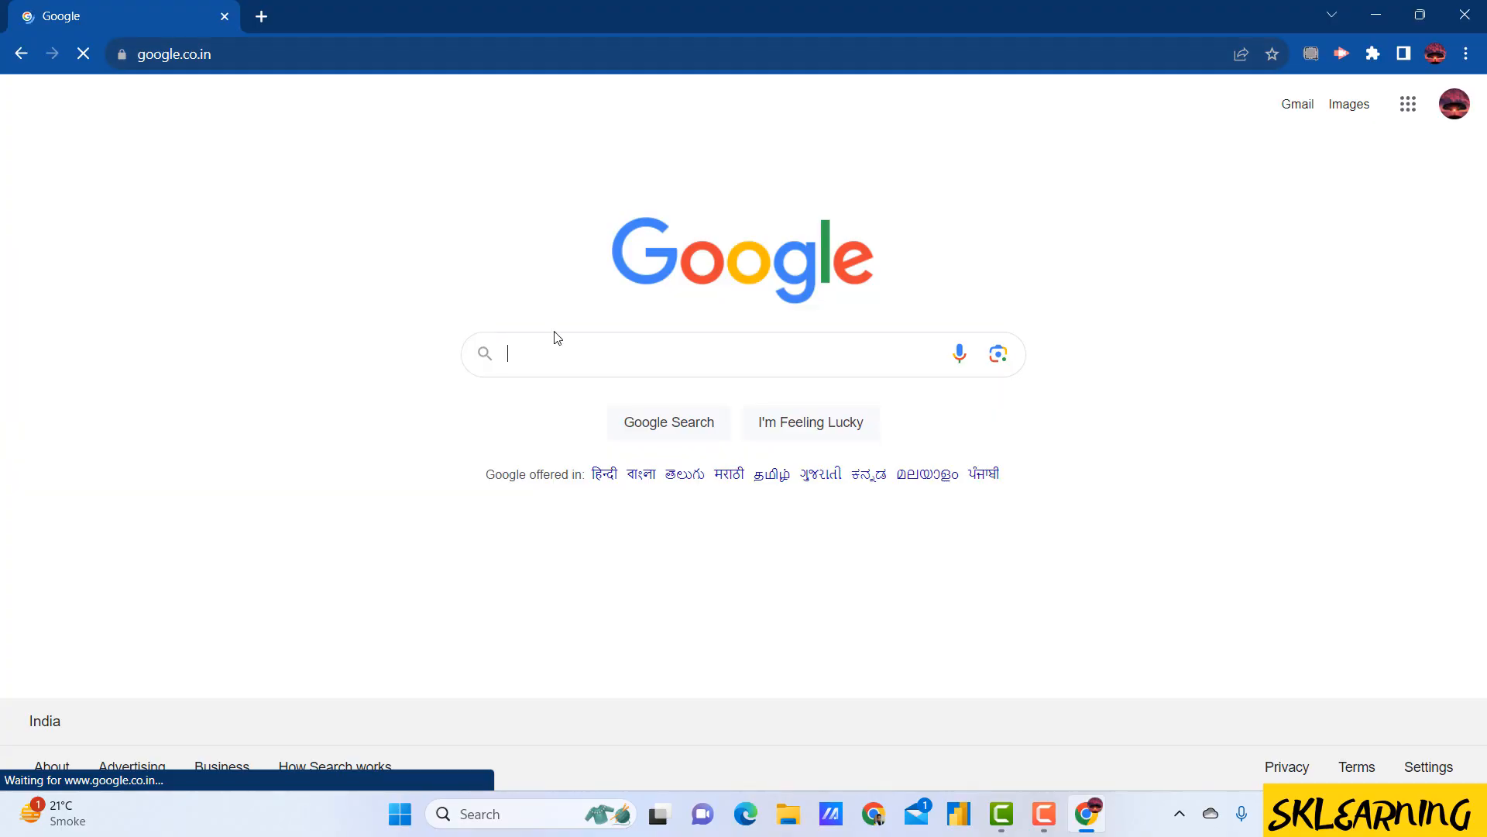
pyautogui.write('Postman')
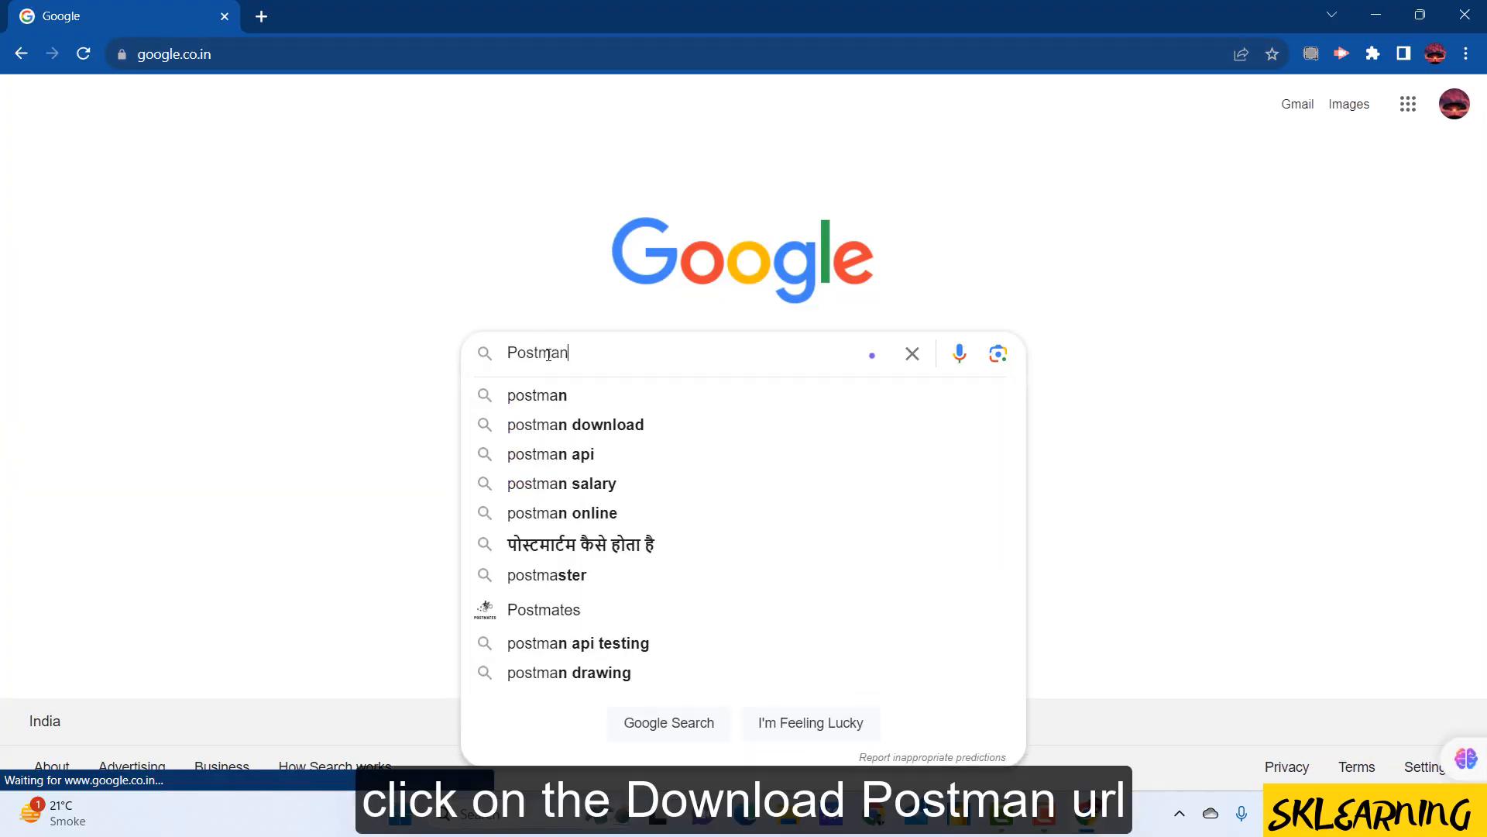
pyautogui.click(574, 423)
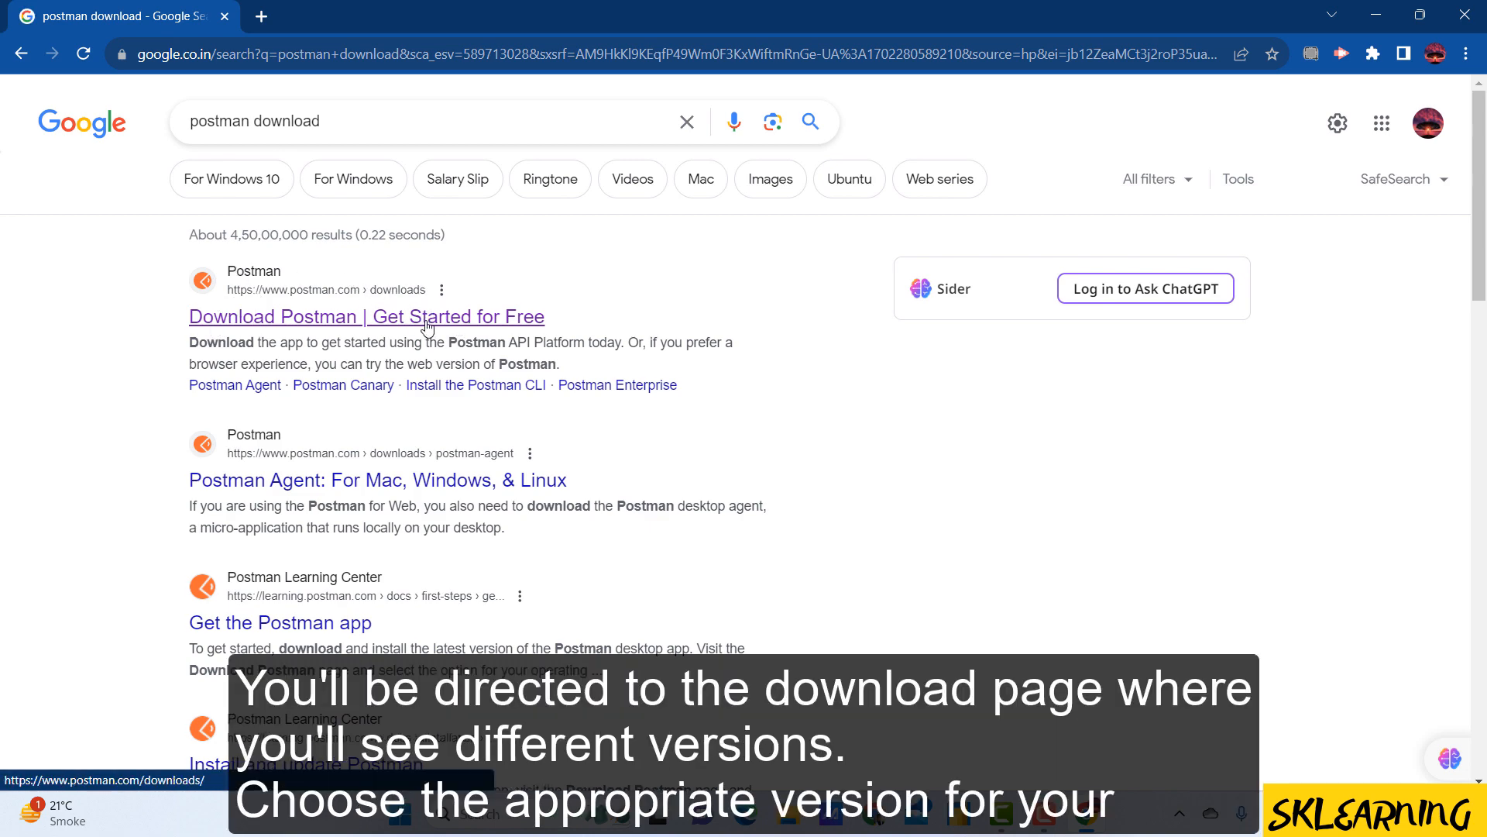
# Download Postman-win64-Setup.exe (Windows 64-bit) from the official Download Postman page.
pyautogui.click(367, 316)
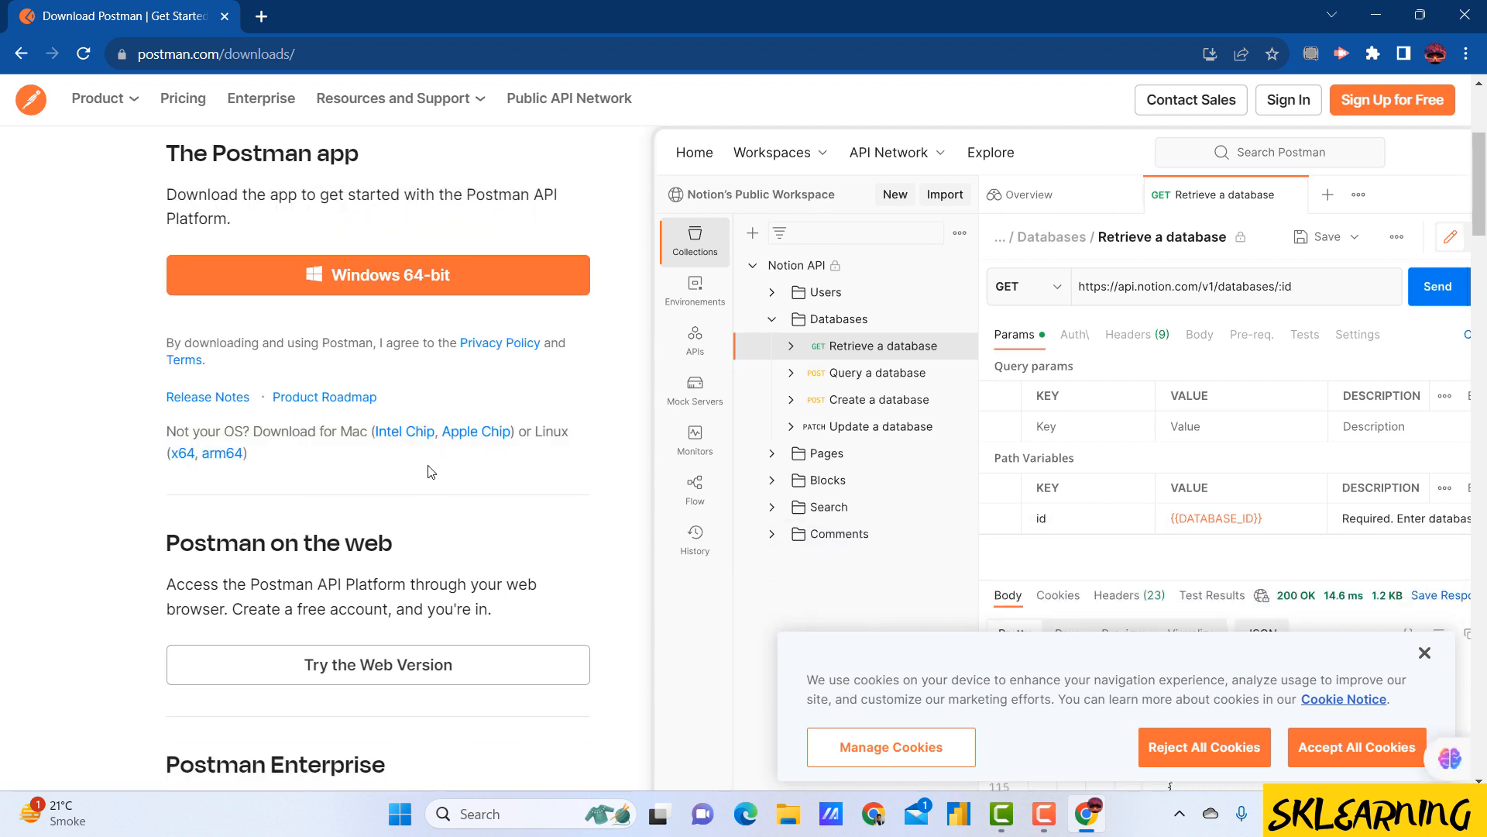
pyautogui.click(377, 275)
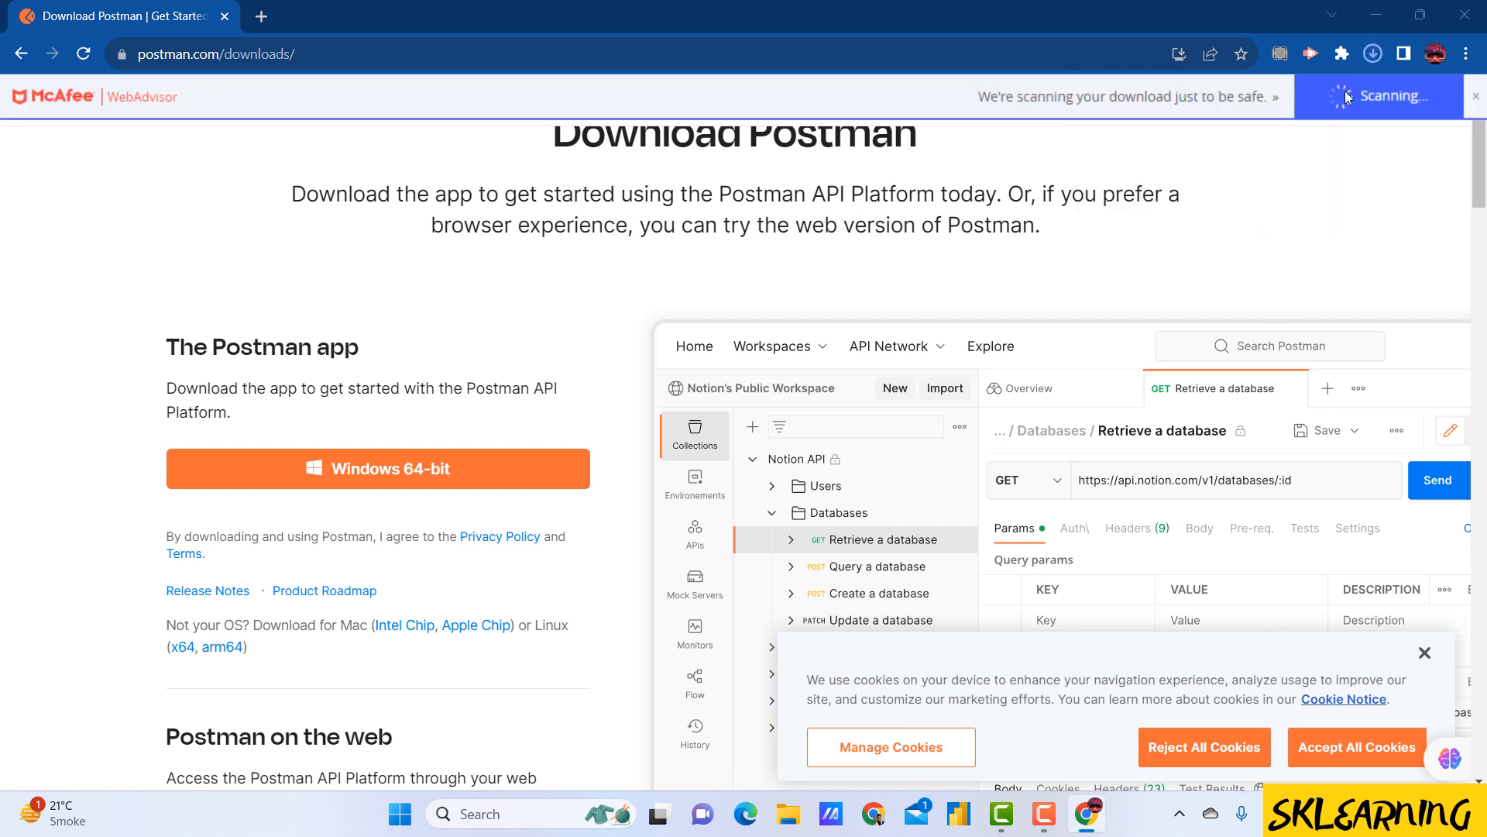
pyautogui.click(1371, 54)
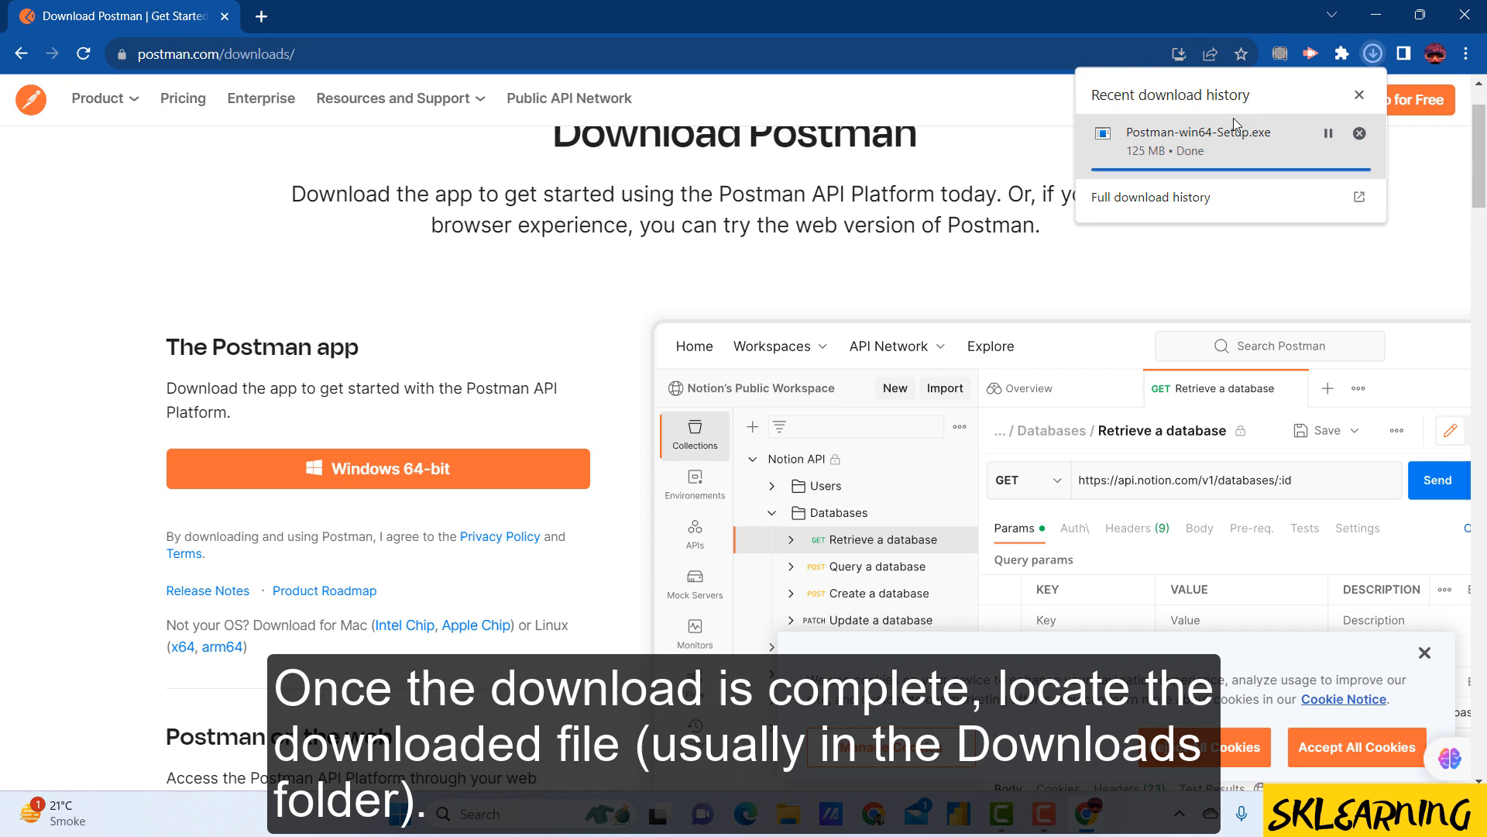
pyautogui.moveTo(1205, 309)
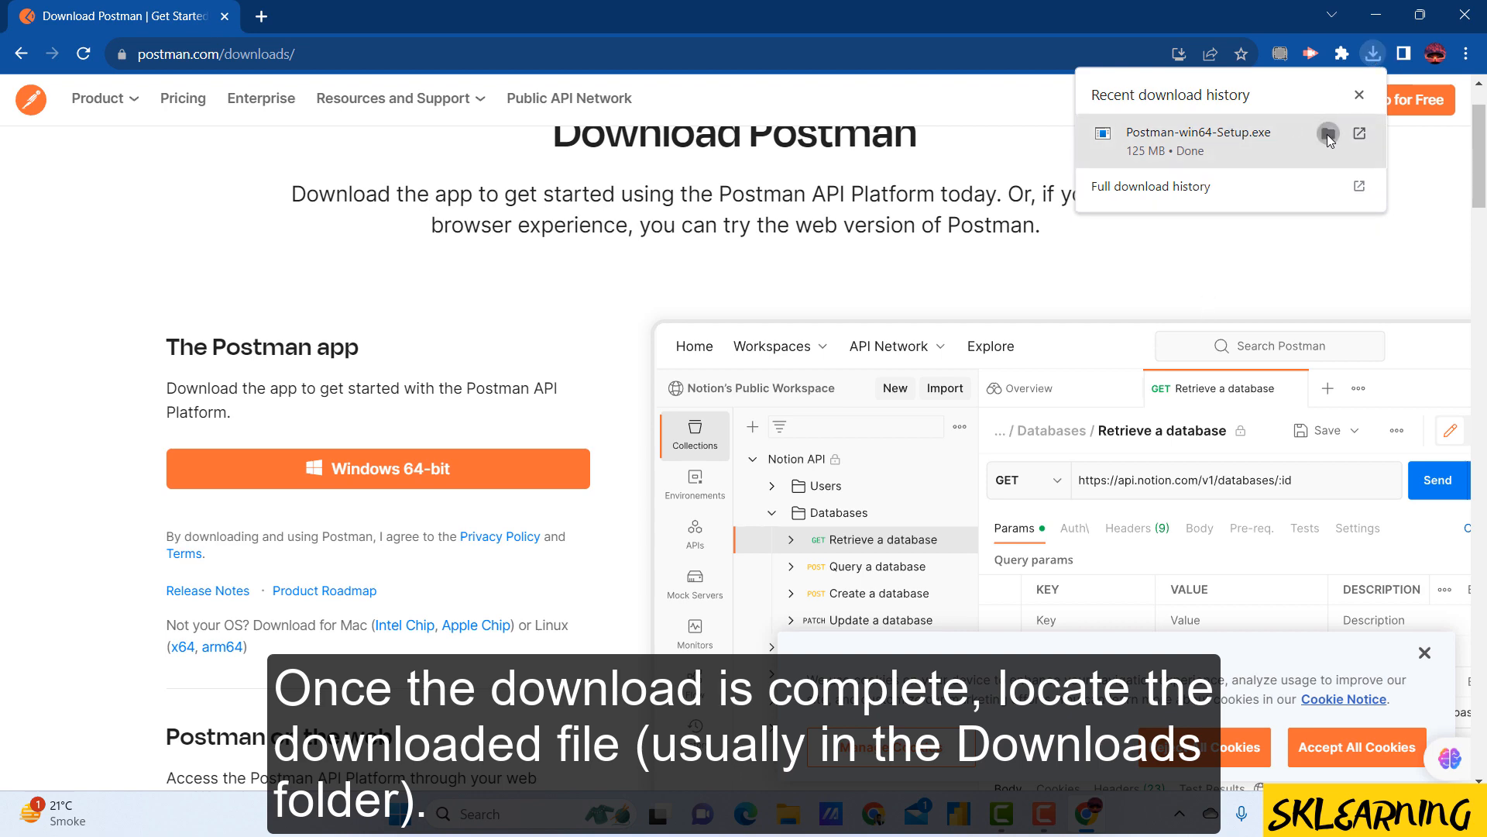
# Show Postman-win64-Setup in the Downloads folder and open it to install.
pyautogui.click(1329, 141)
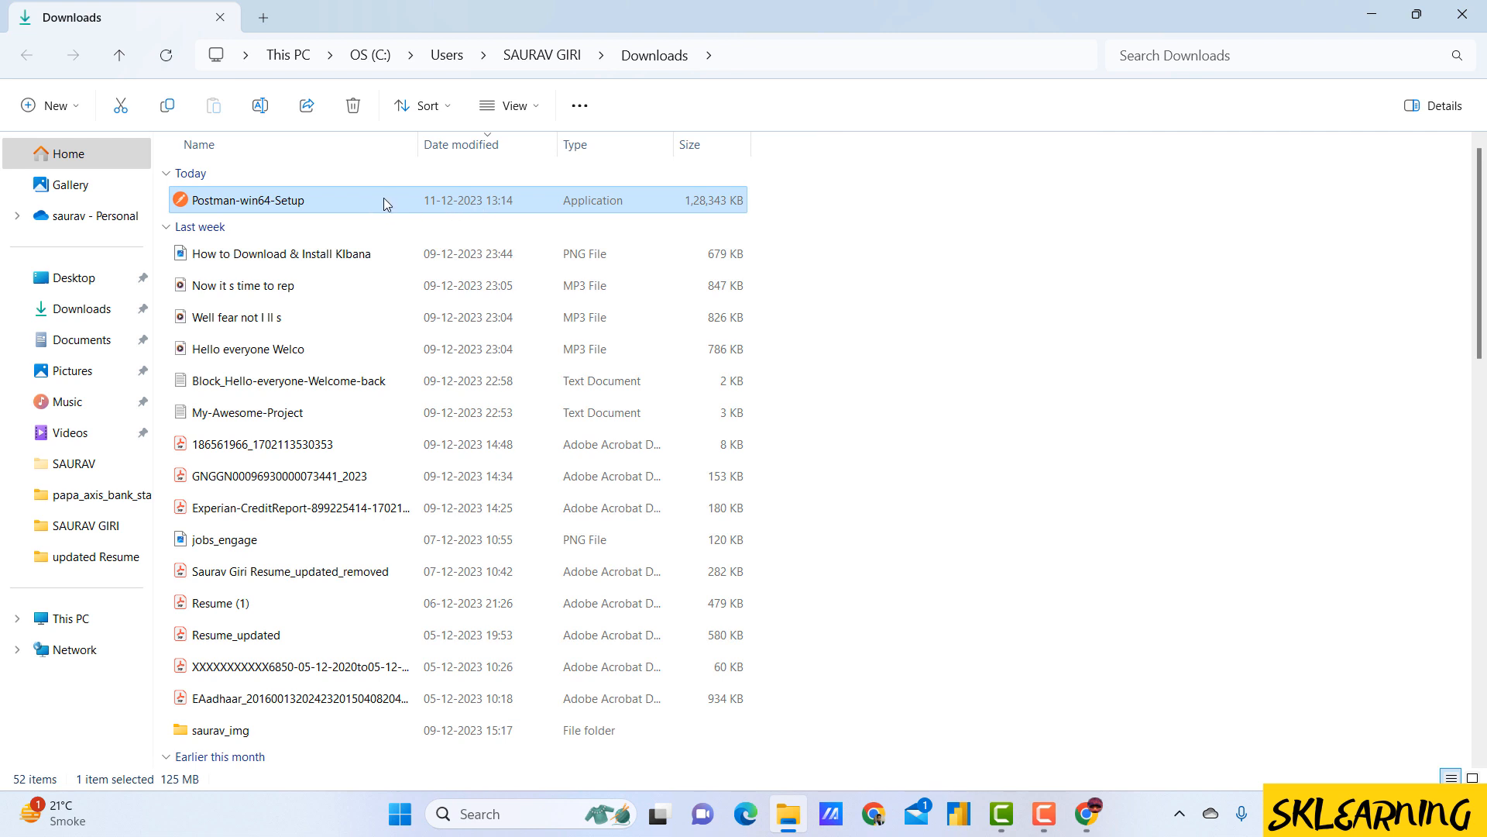
pyautogui.rightClick(249, 199)
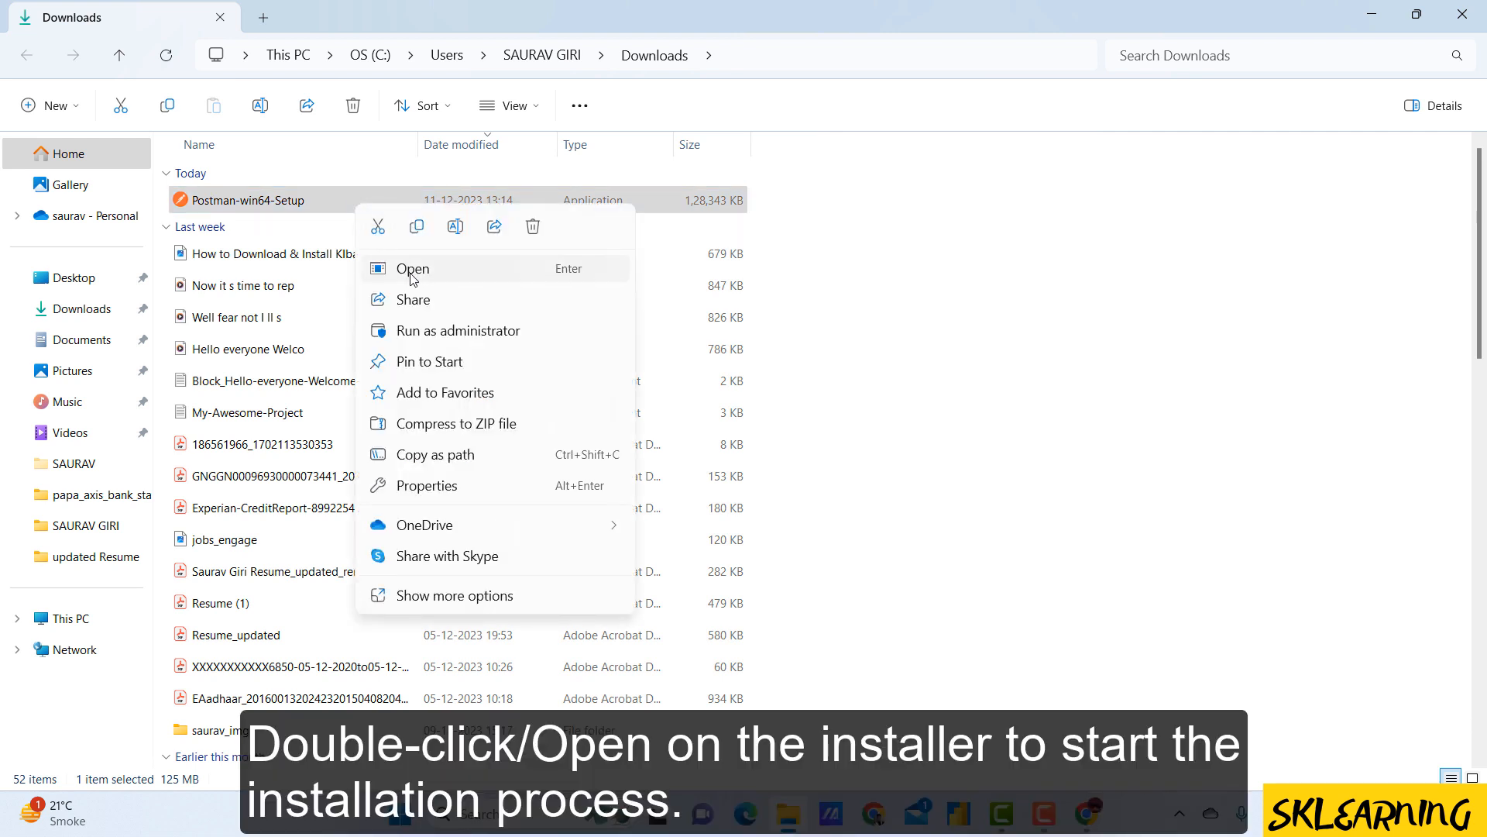
pyautogui.click(420, 273)
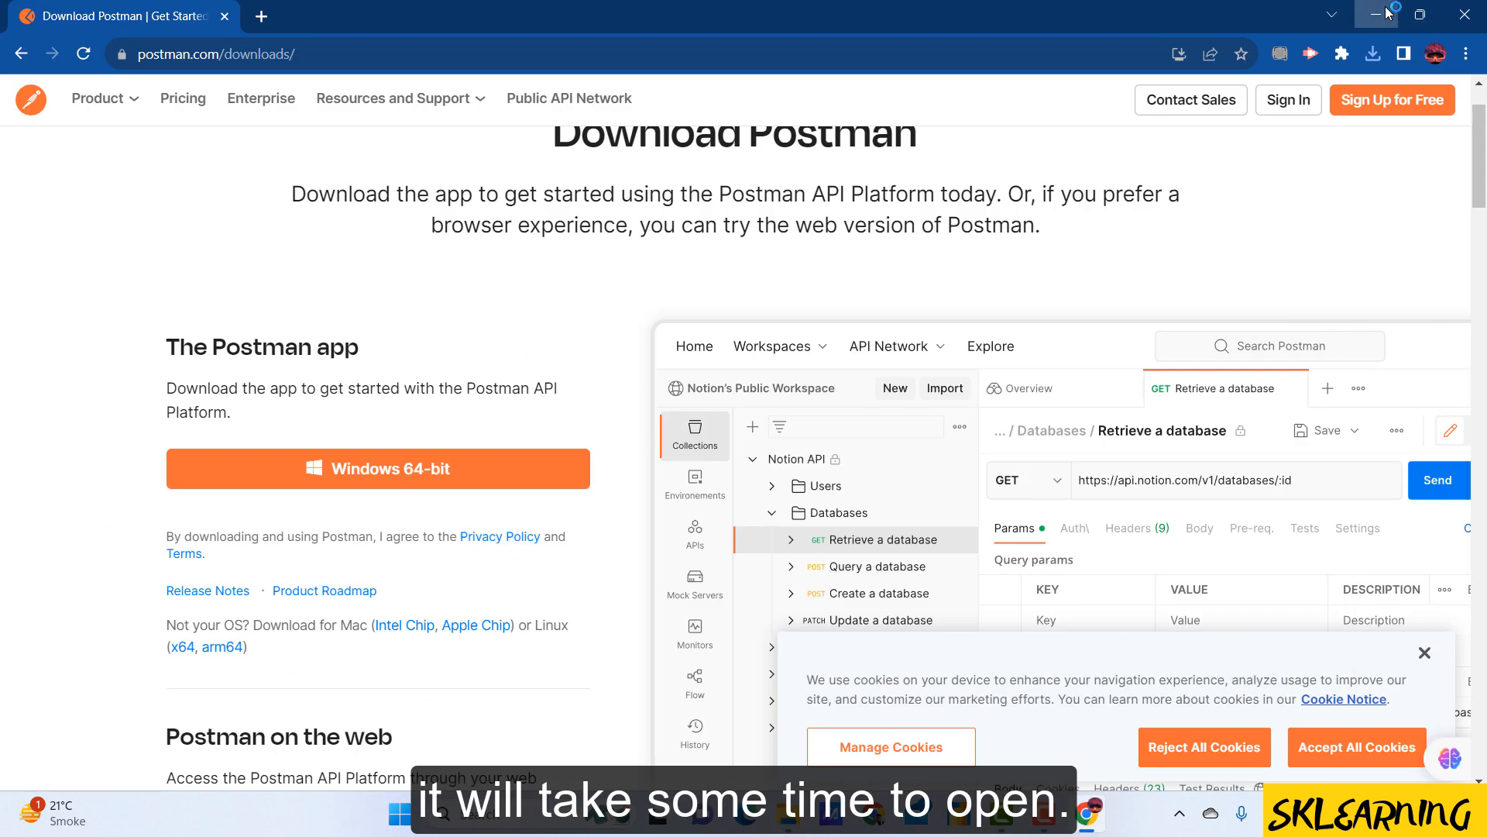
# Minimize Chrome to reveal Postman's create-a-free-account screen.
pyautogui.click(1386, 13)
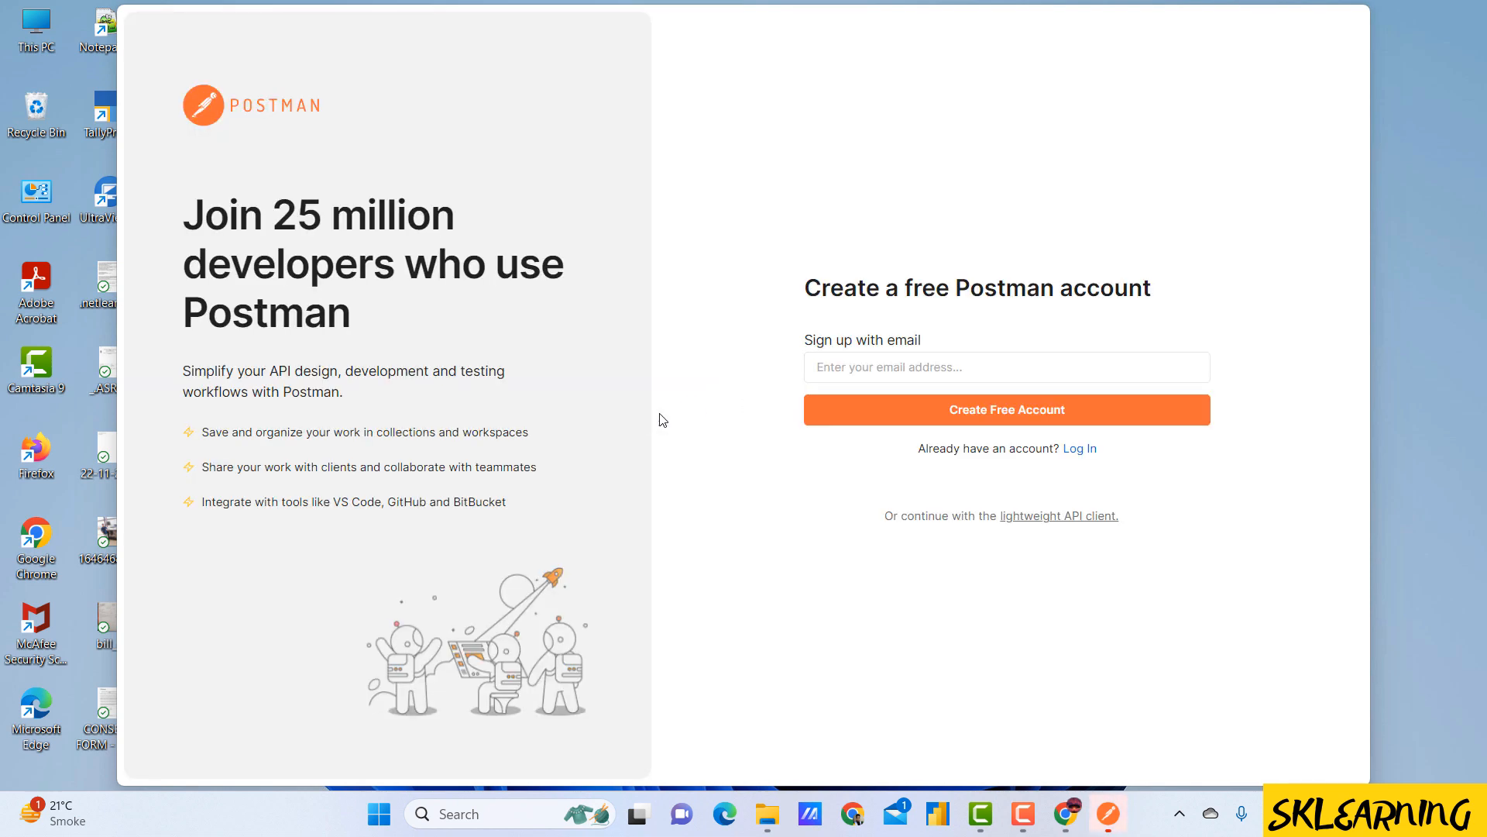
pyautogui.click(1006, 367)
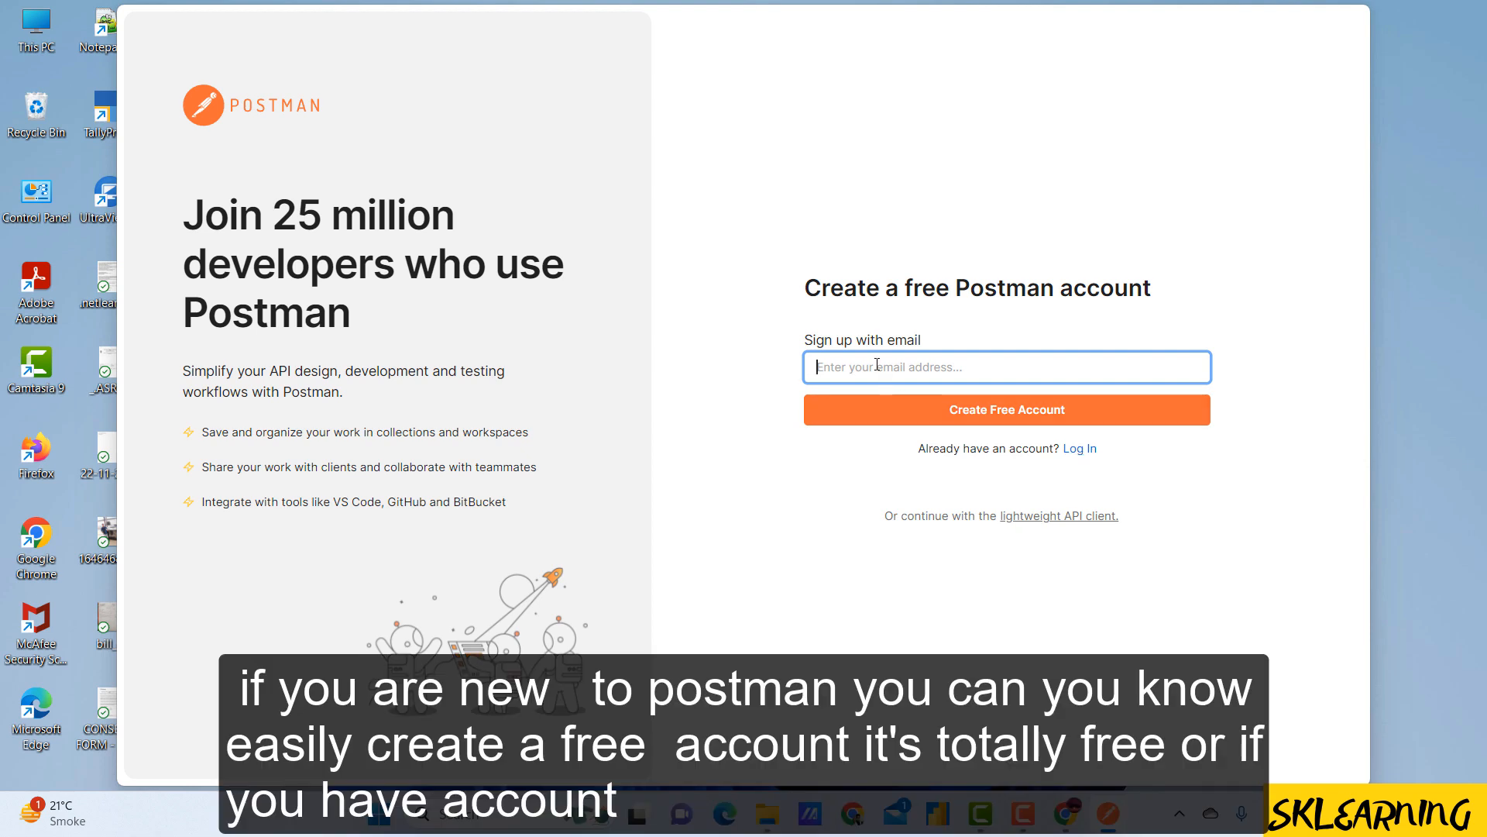
pyautogui.moveTo(1009, 418)
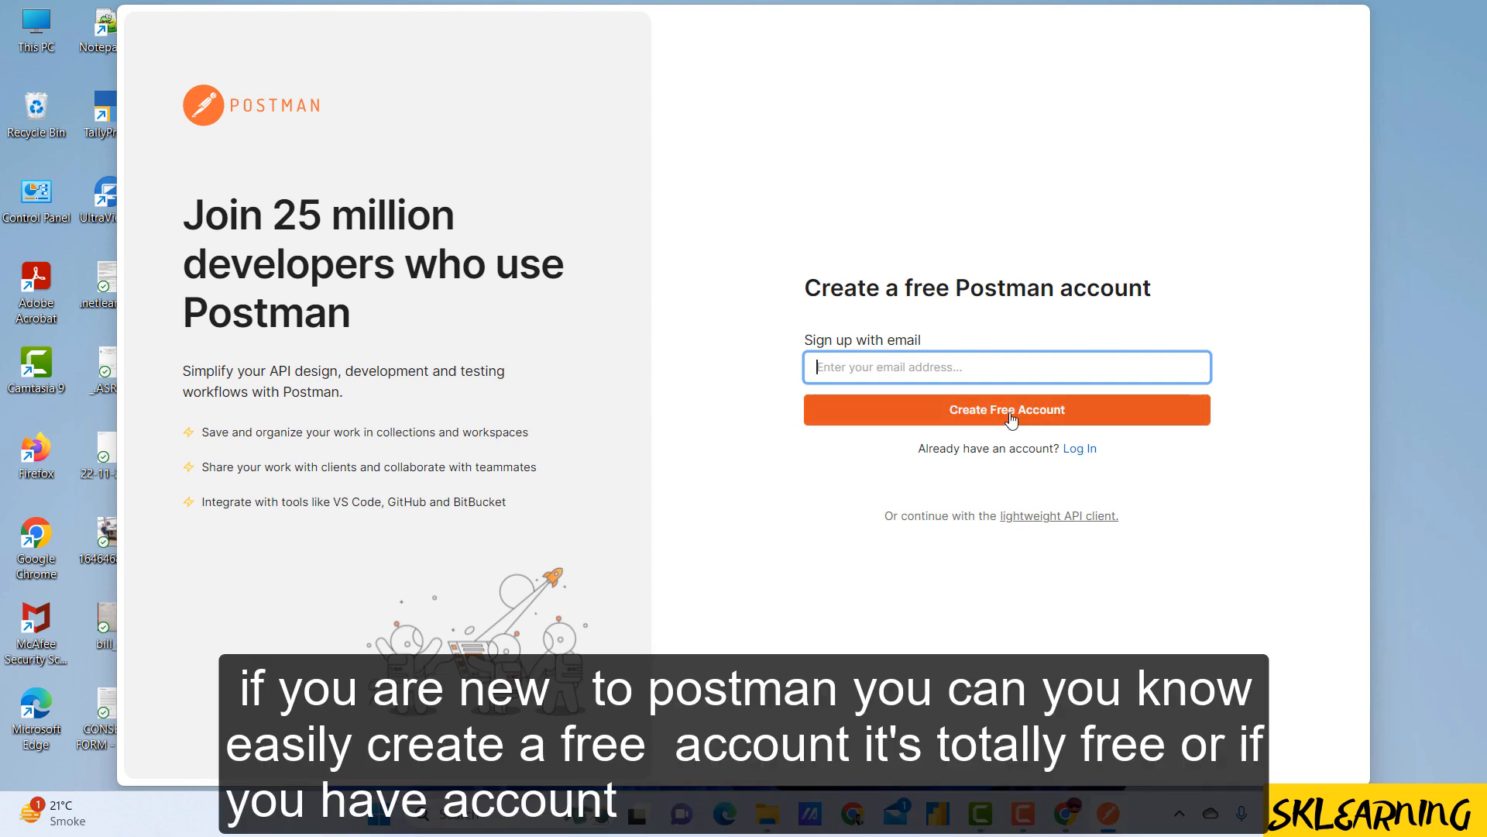
pyautogui.moveTo(954, 384)
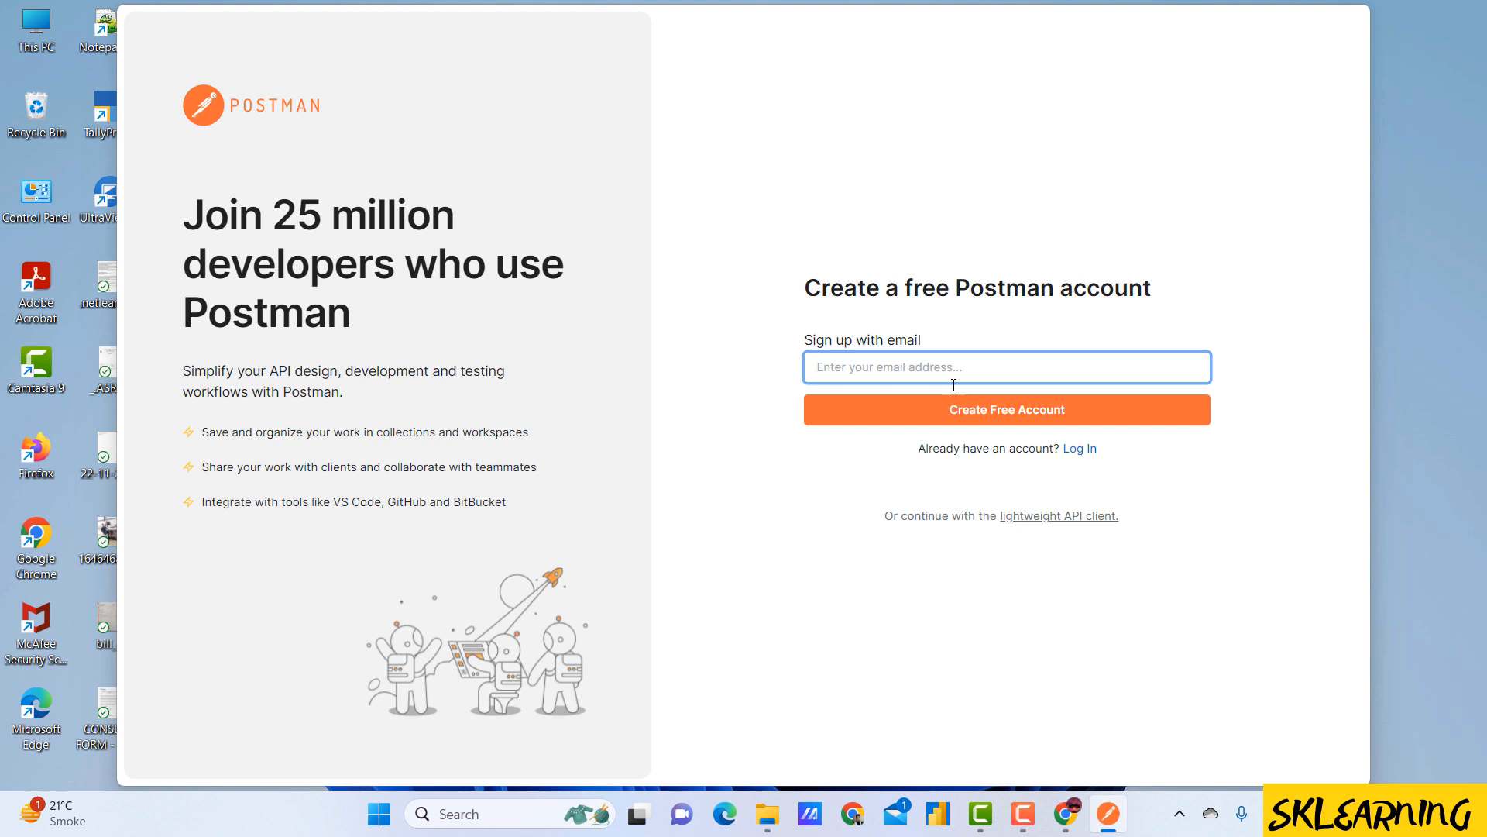
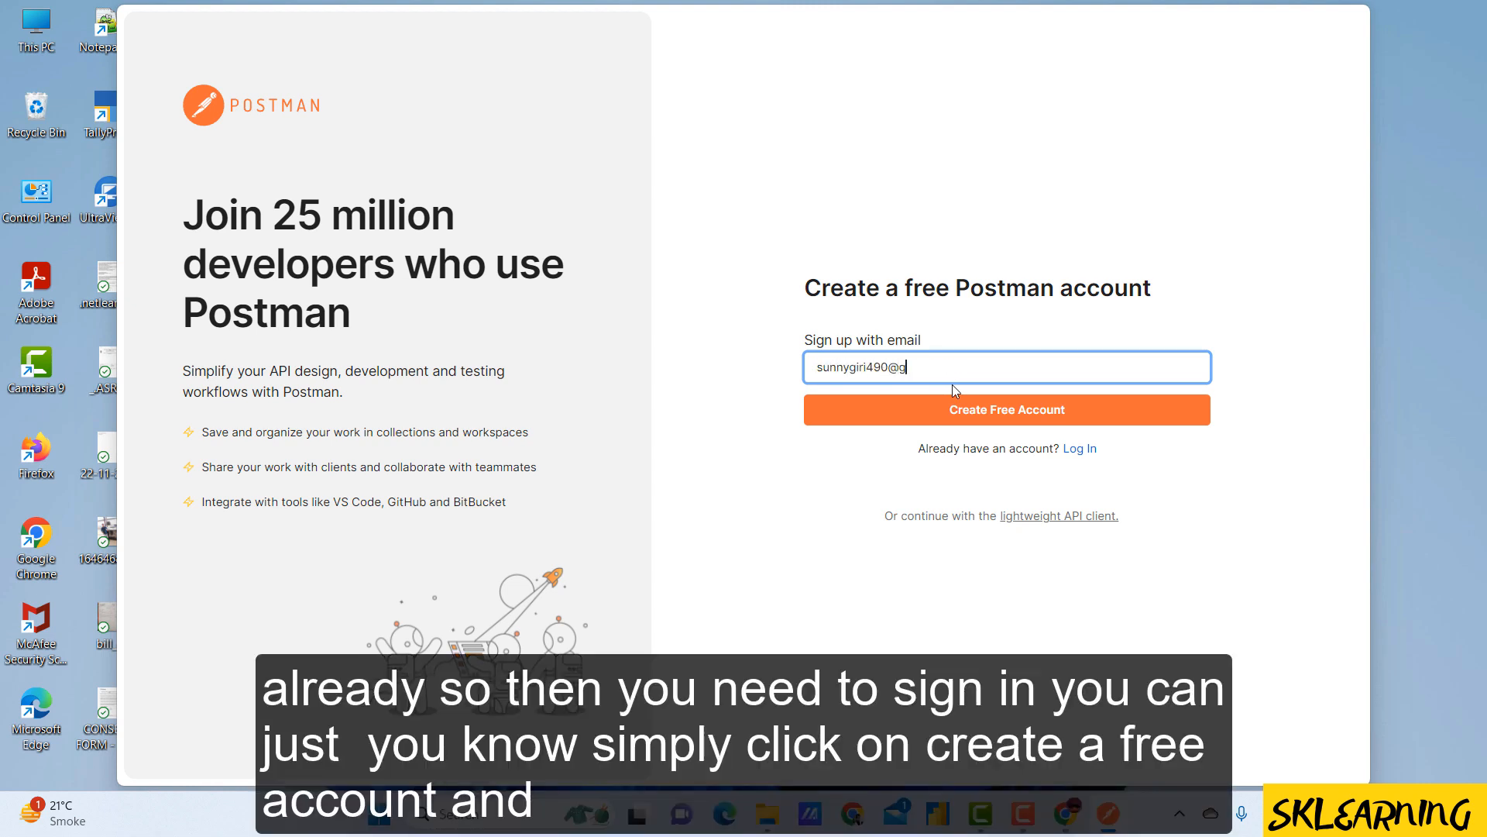
pyautogui.click(1007, 409)
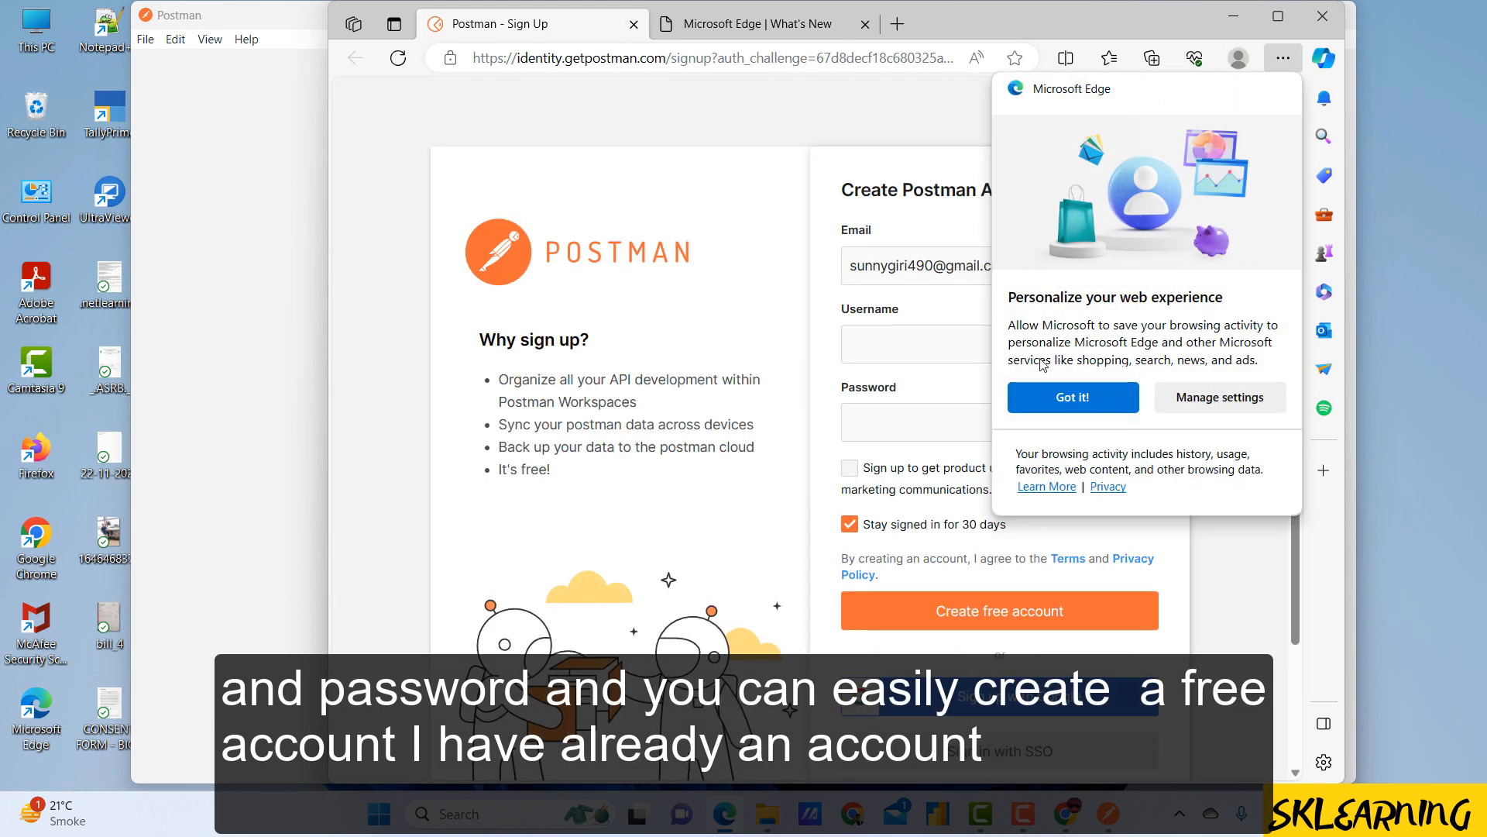
# Dismiss Edge's personalization prompt, maximize the page, and choose Sign up with Google.
pyautogui.click(1220, 396)
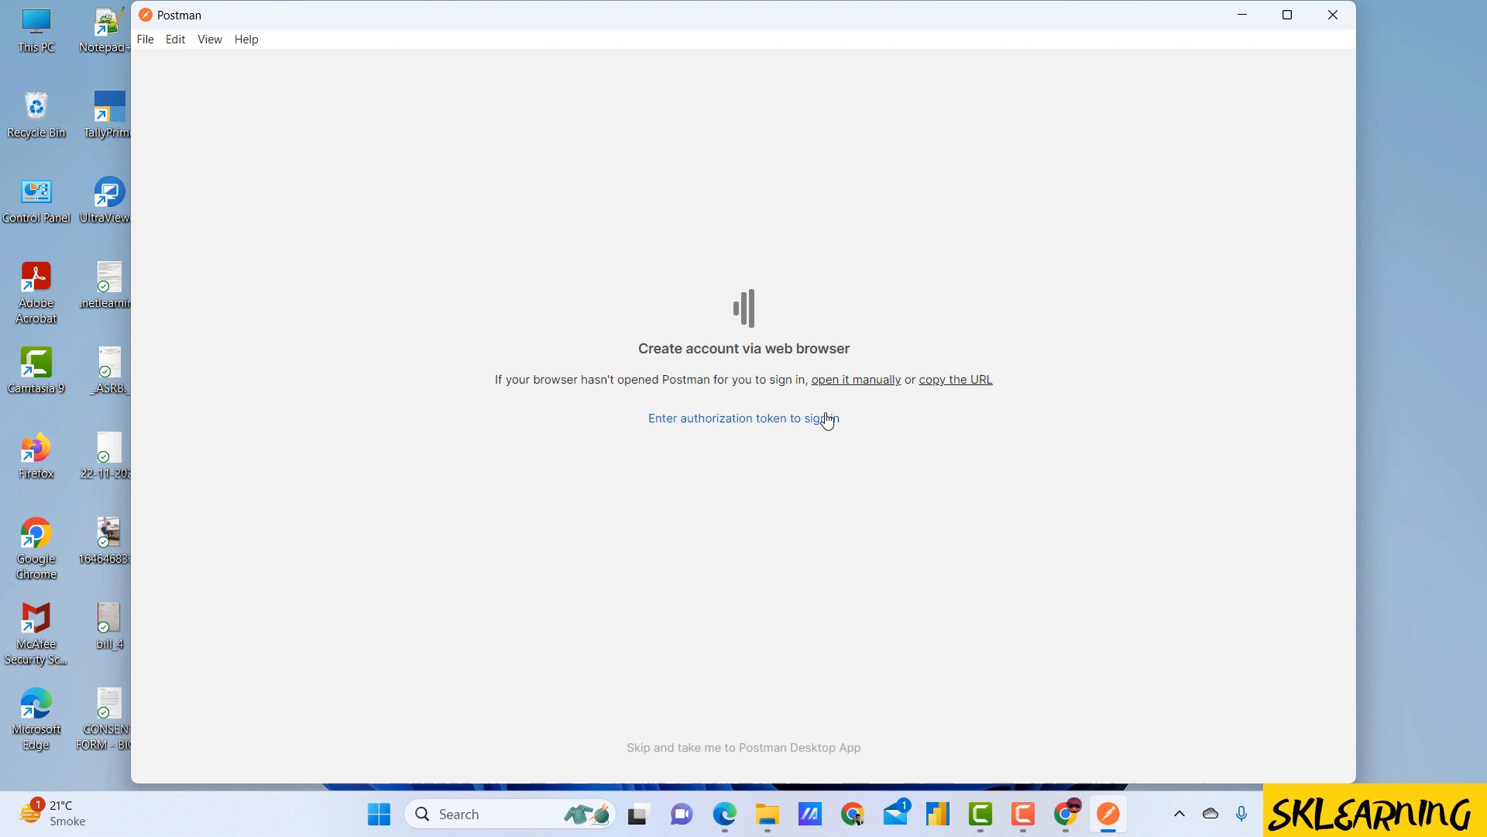
pyautogui.moveTo(920, 410)
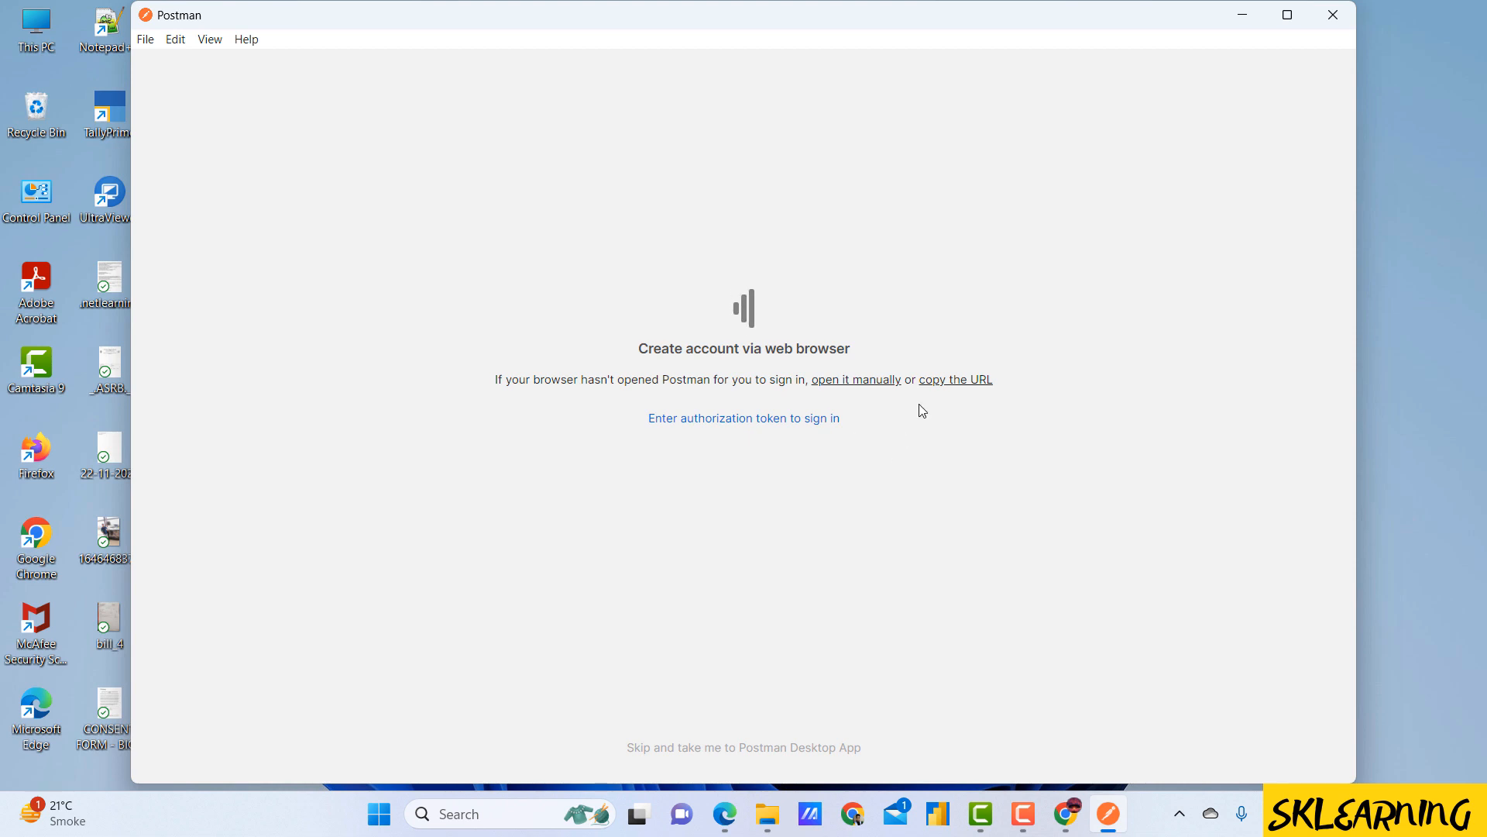
pyautogui.moveTo(1066, 814)
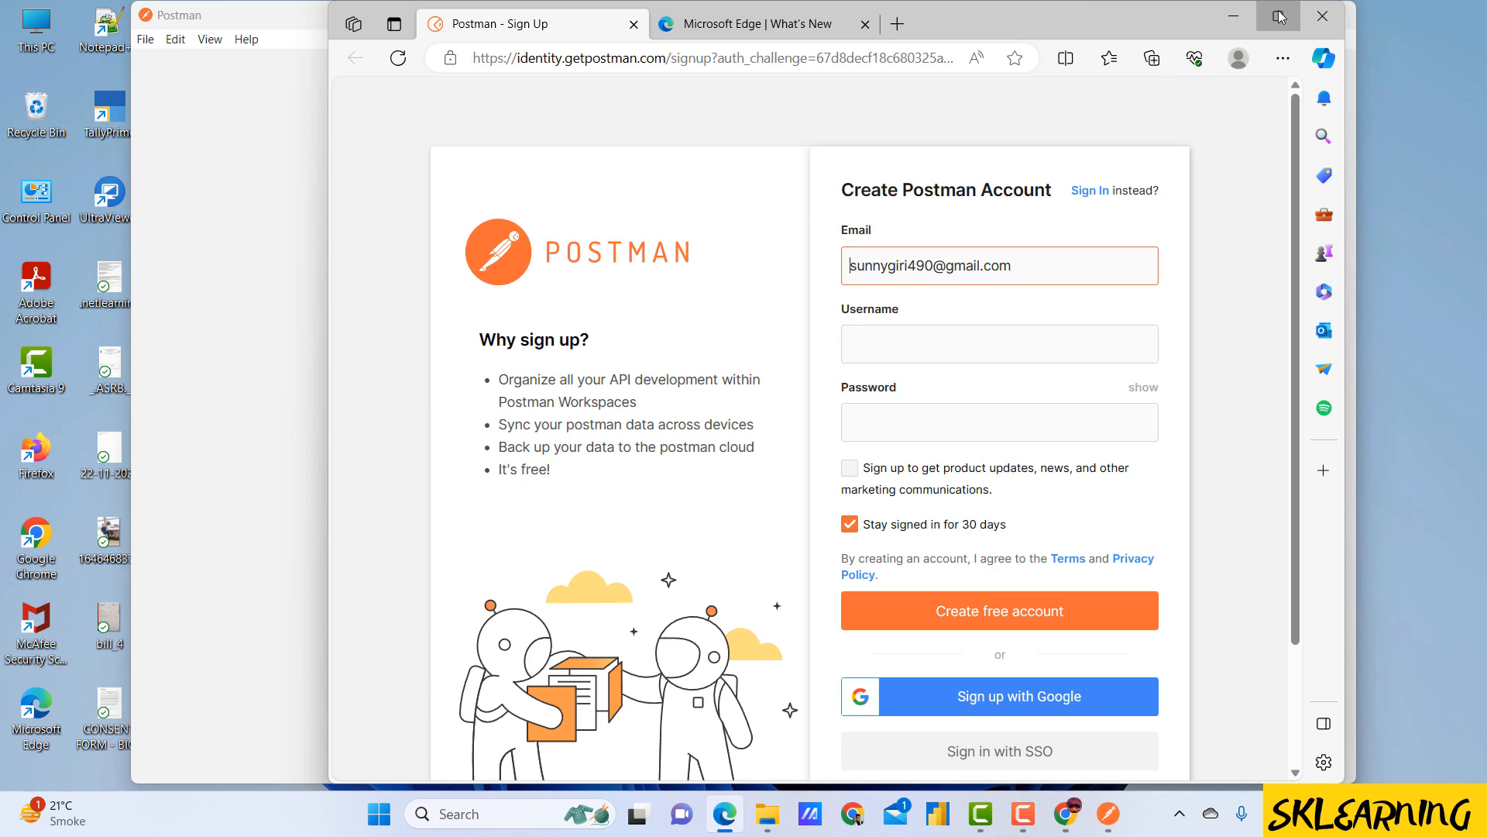
pyautogui.click(1278, 16)
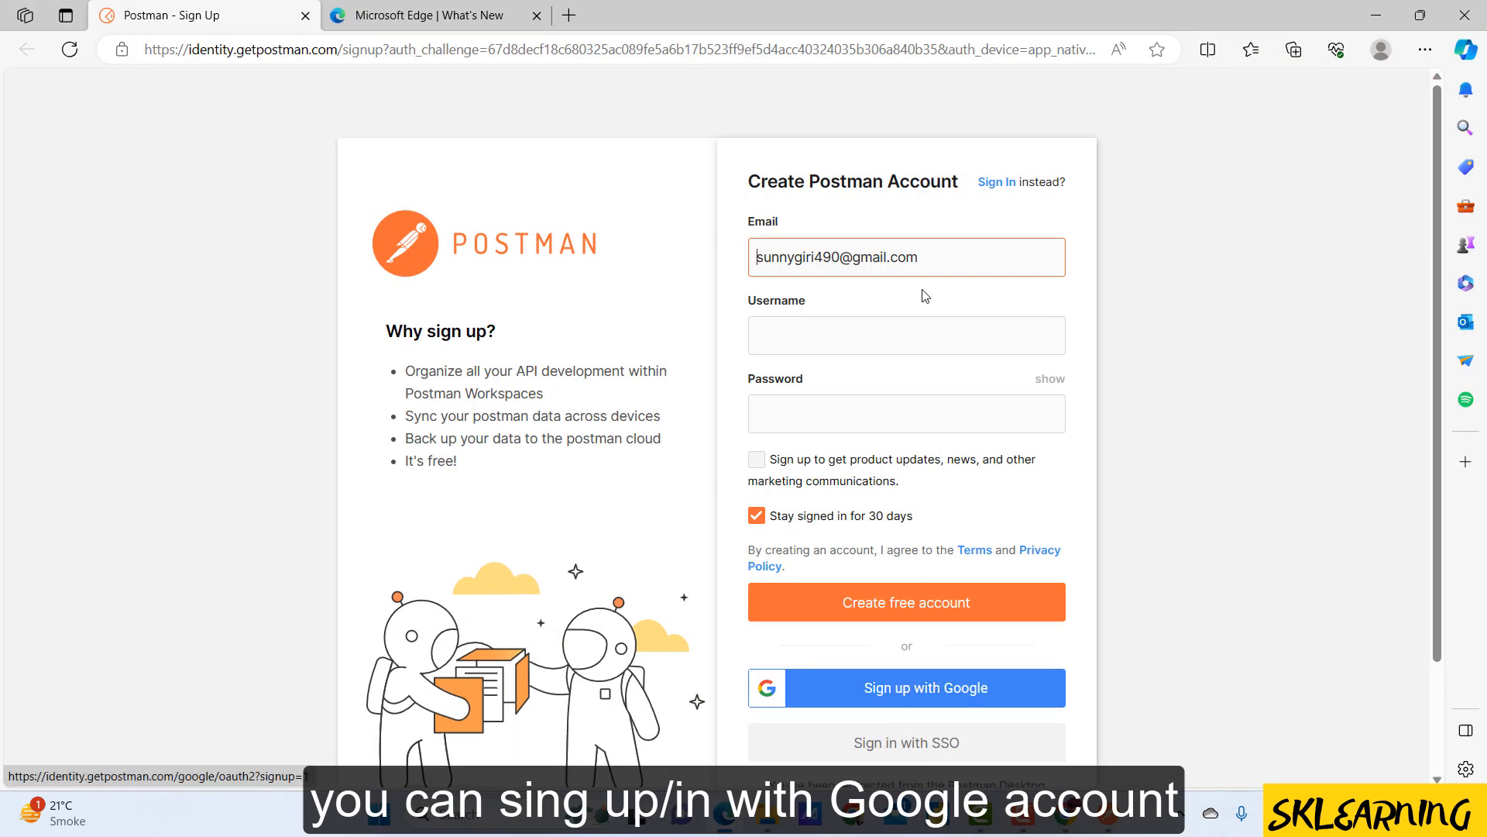
pyautogui.scroll(-3)
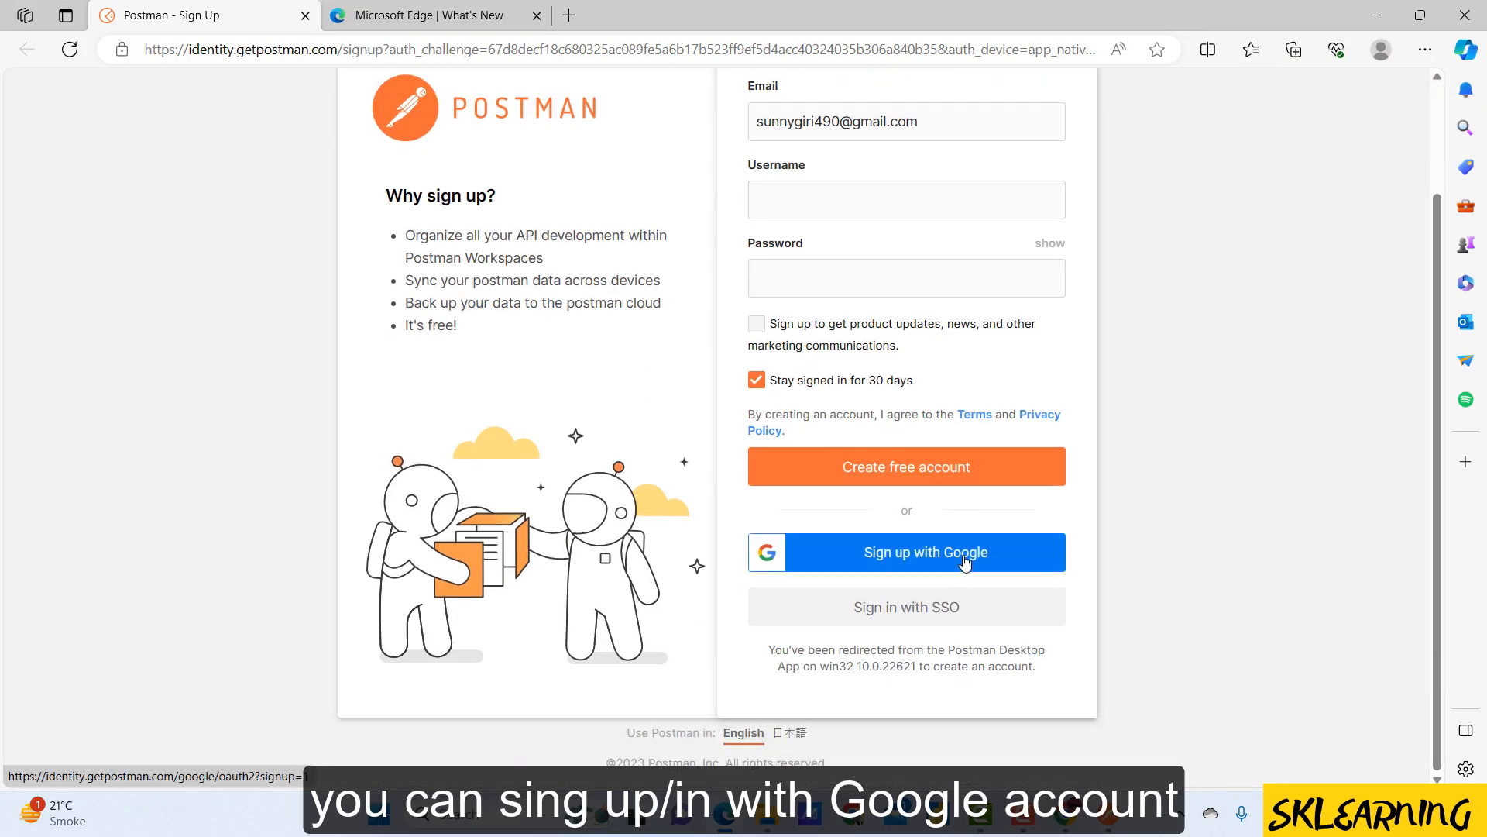
pyautogui.click(904, 552)
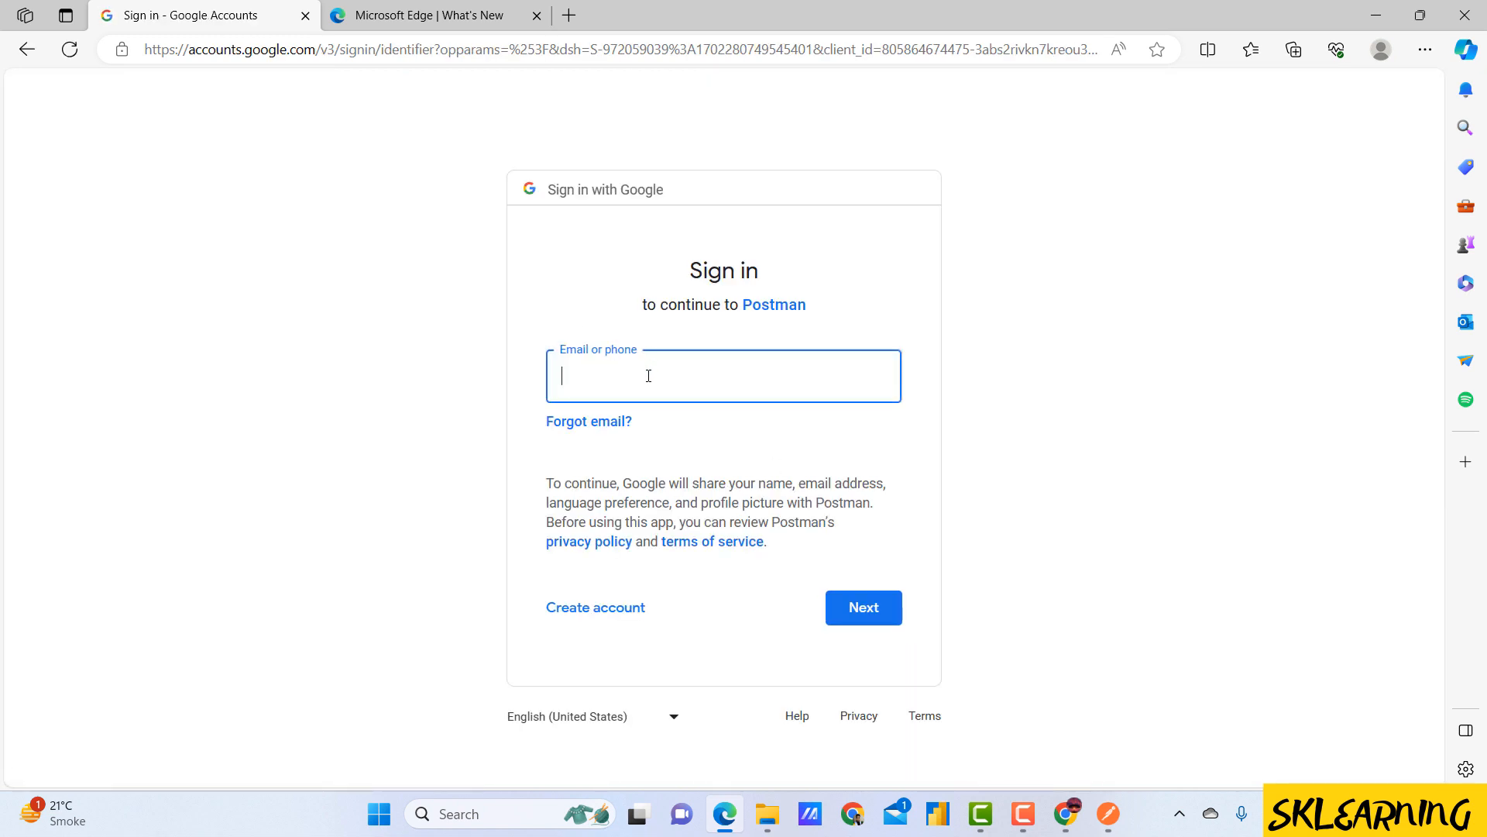
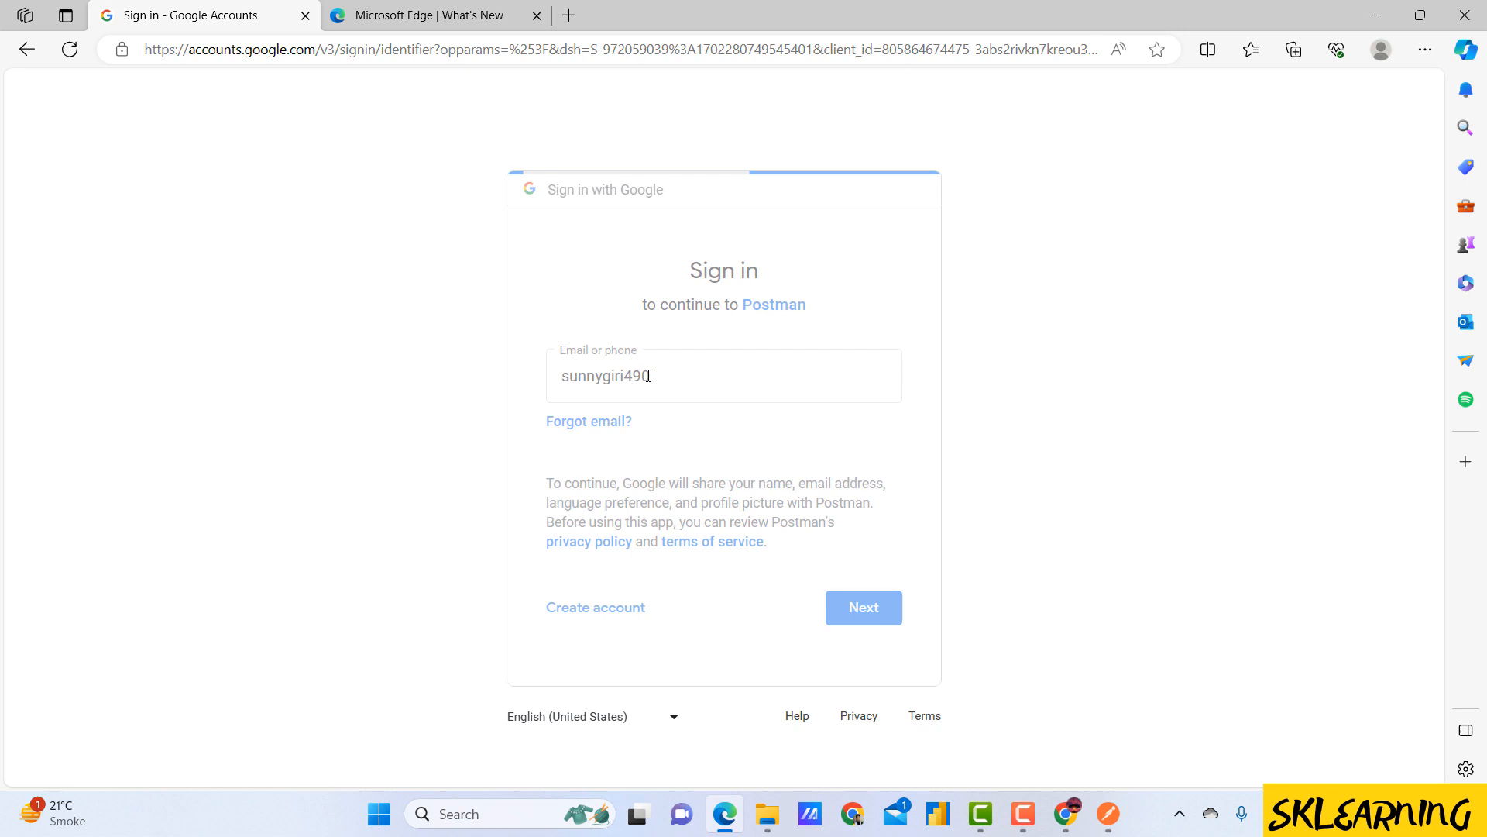
pyautogui.click(862, 608)
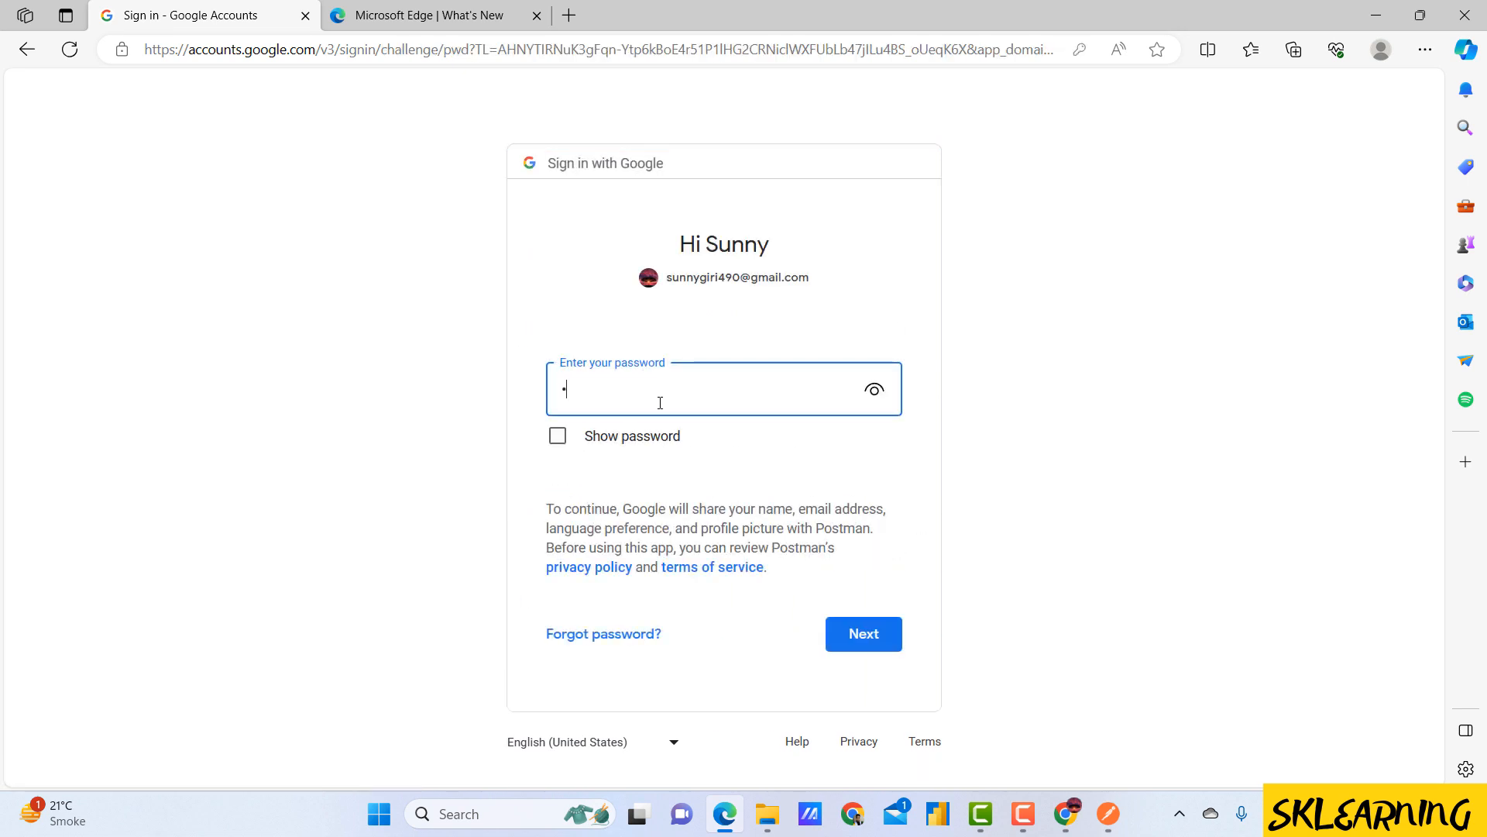
pyautogui.write('password')
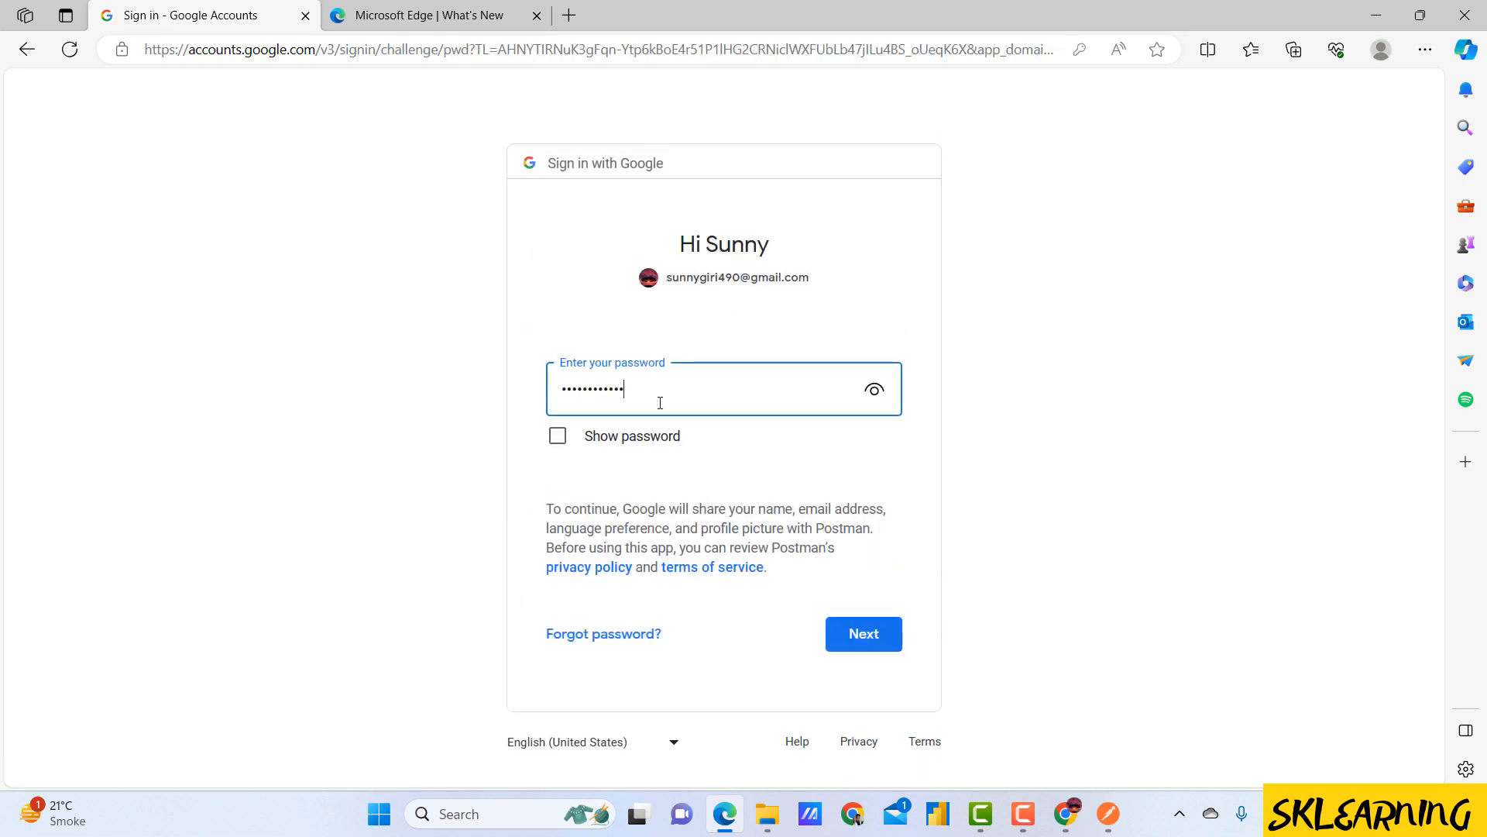
pyautogui.click(862, 634)
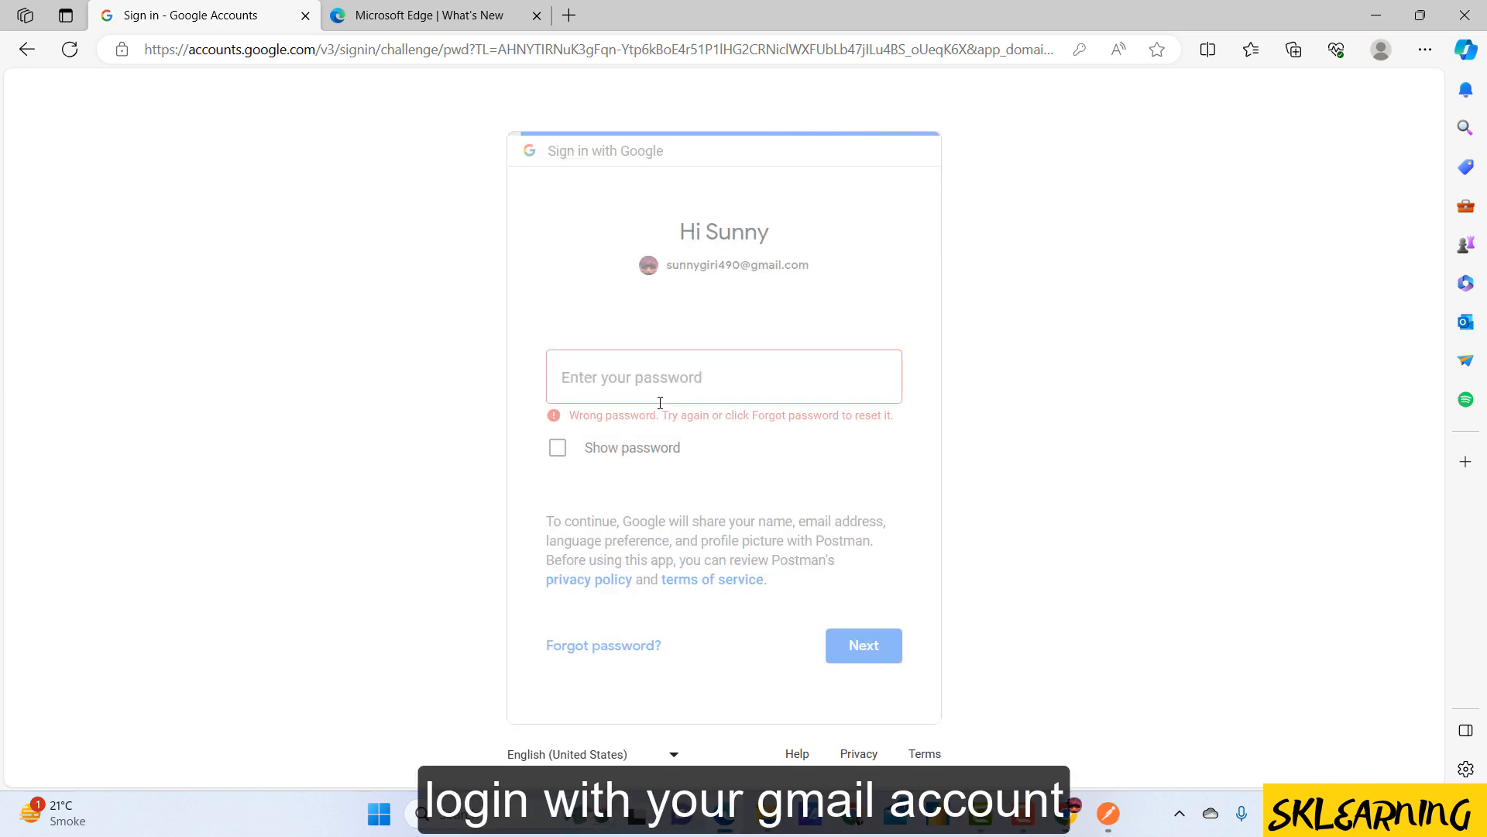
# Verify the sign-in on the phone and continue past the Welcome back page.
pyautogui.click(861, 645)
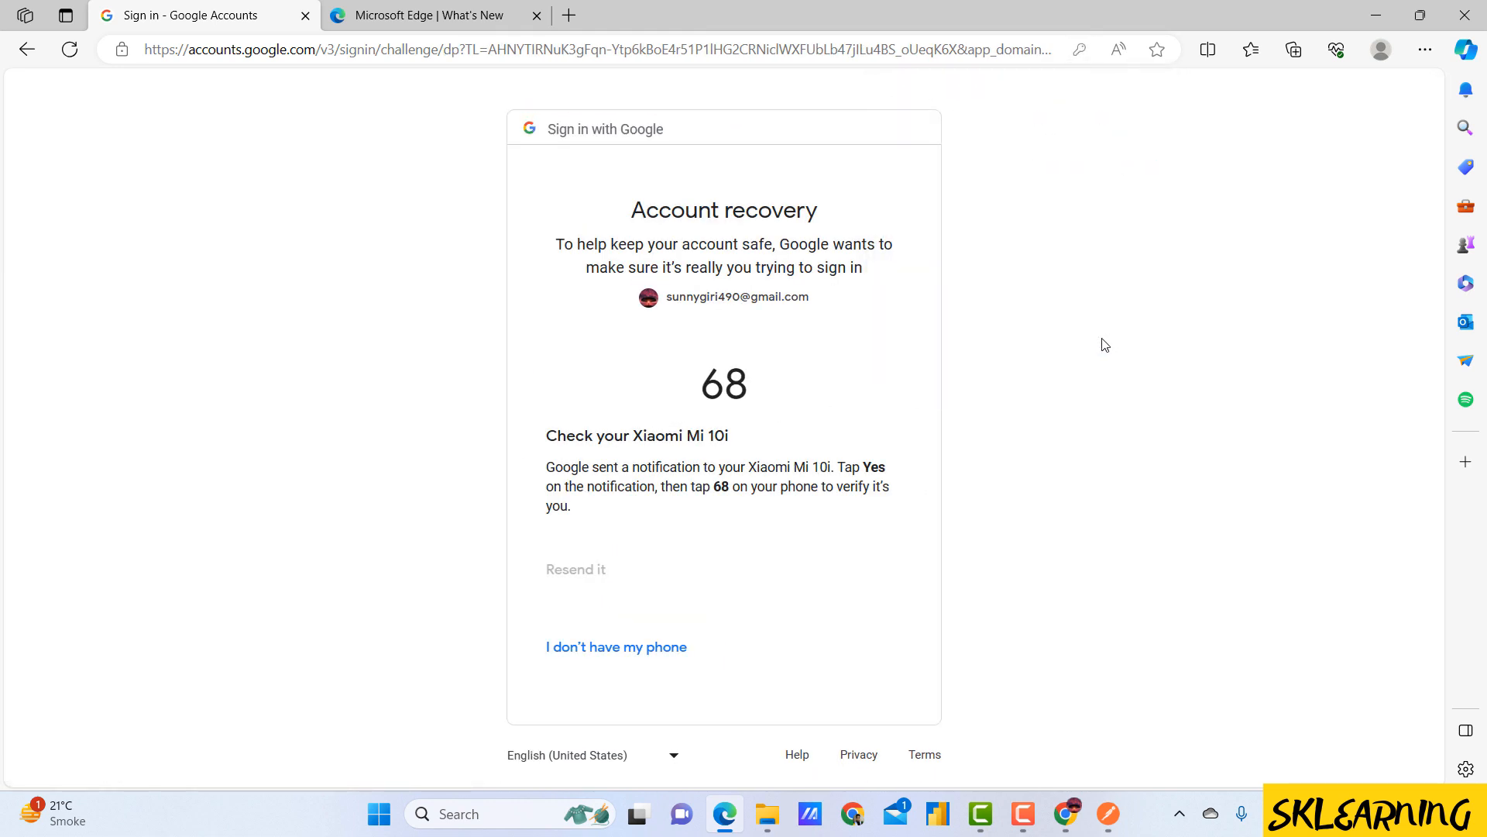
pyautogui.moveTo(996, 500)
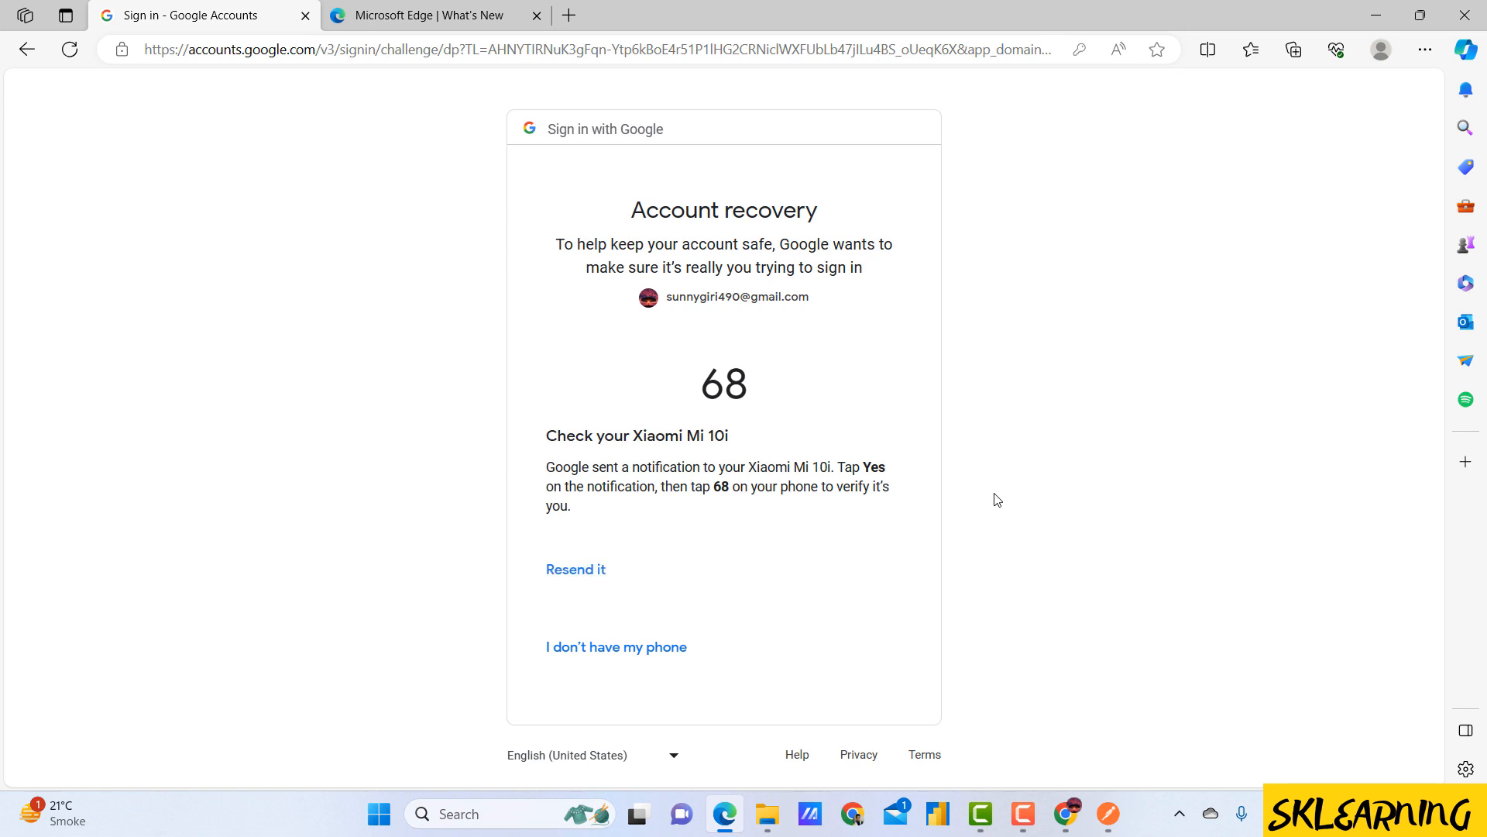
pyautogui.click(575, 569)
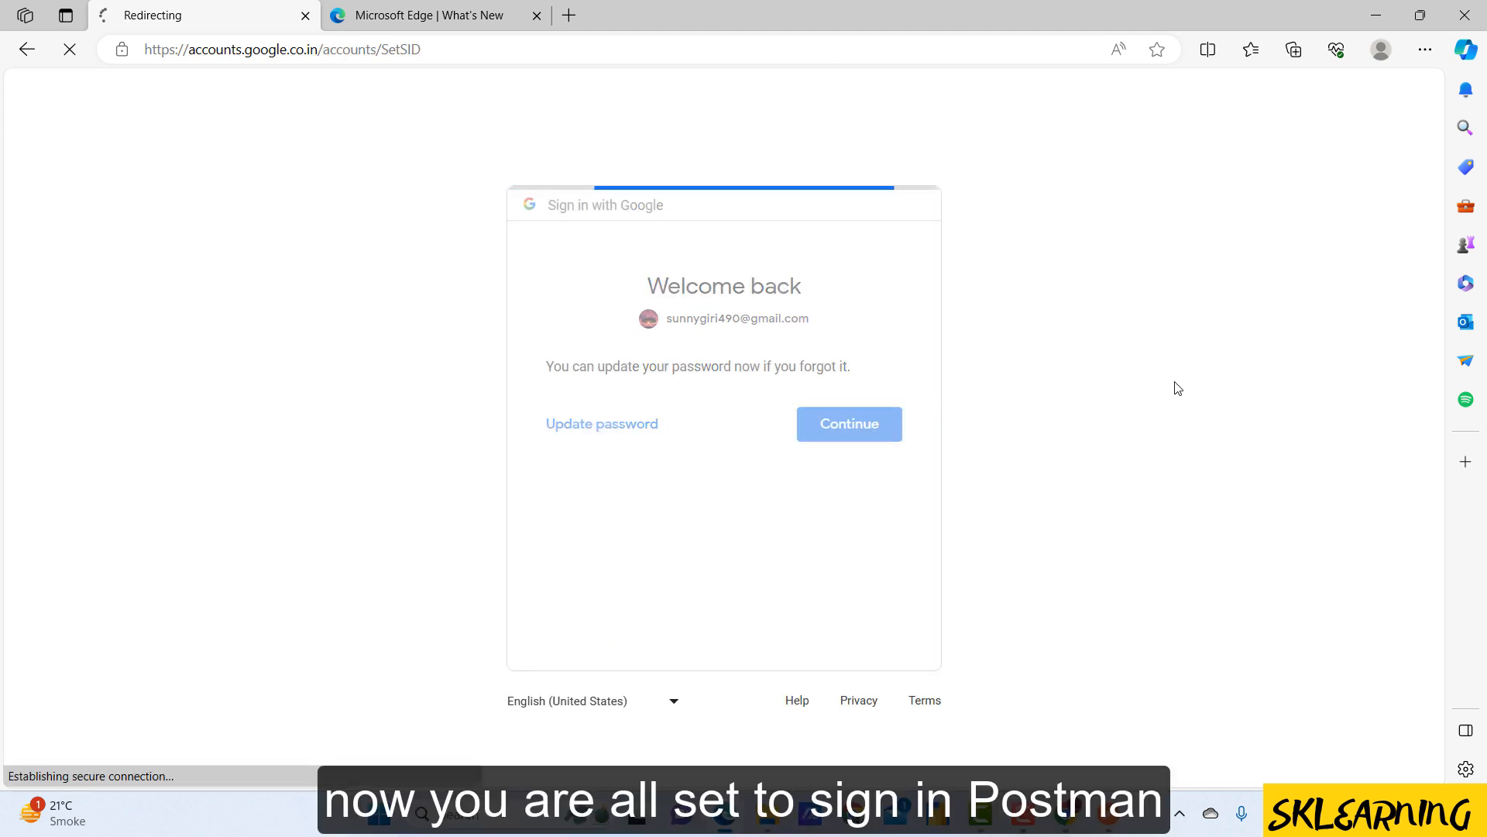
pyautogui.click(847, 423)
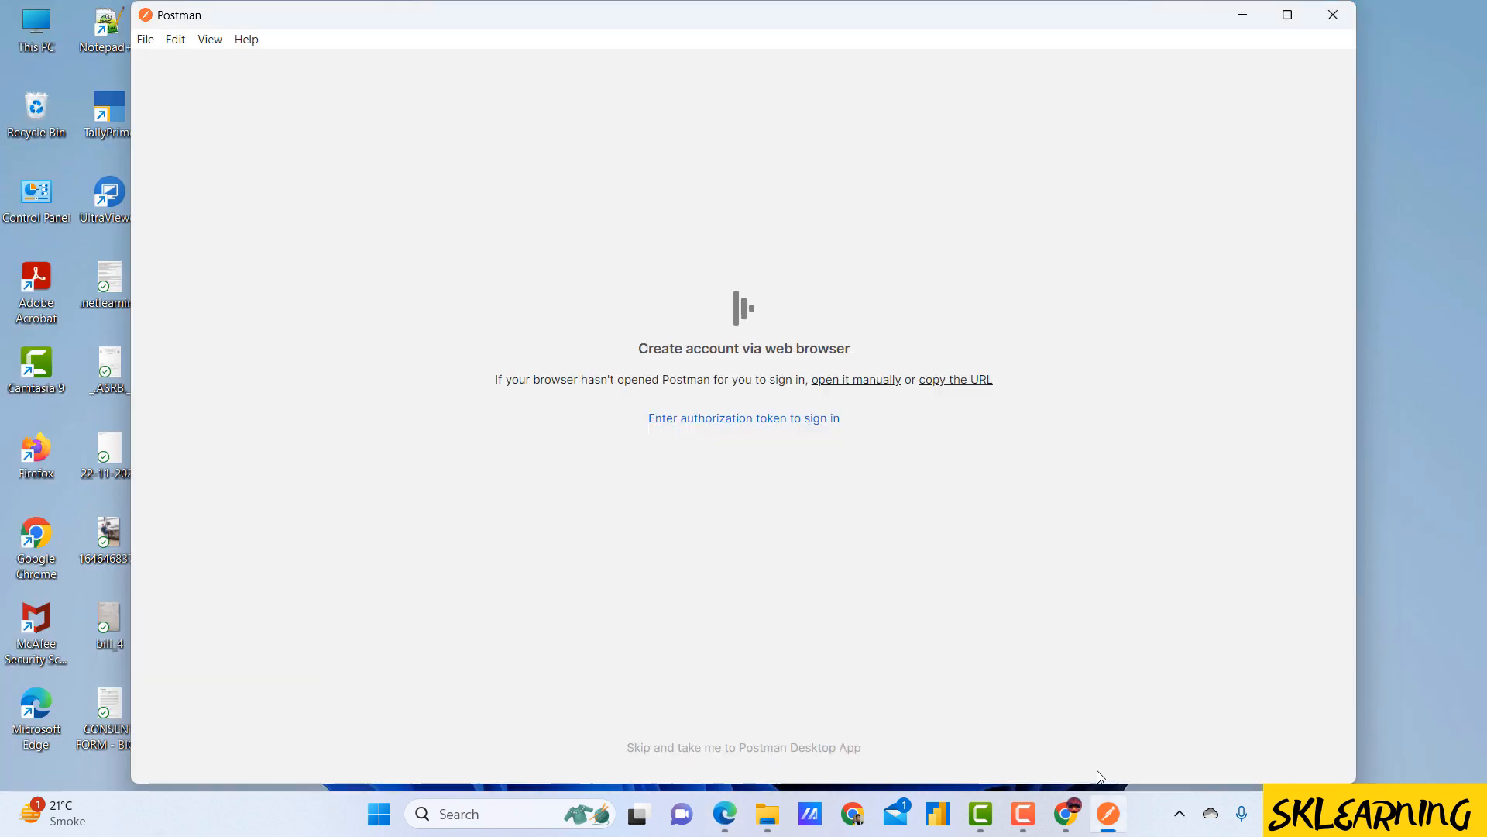
# Copy the authorization token from Edge, paste it into Postman, and sign in.
pyautogui.click(744, 417)
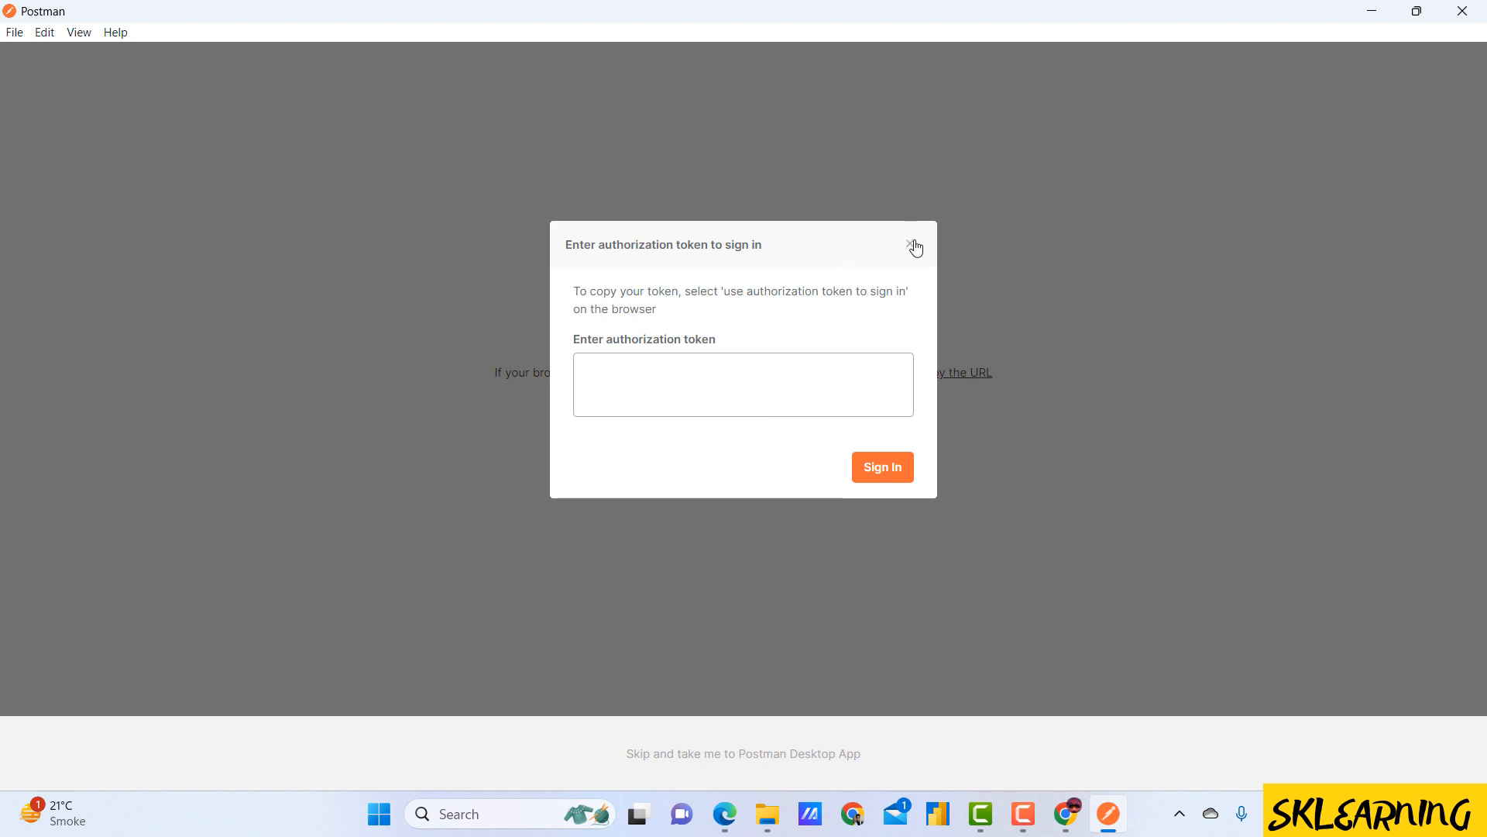
pyautogui.click(914, 245)
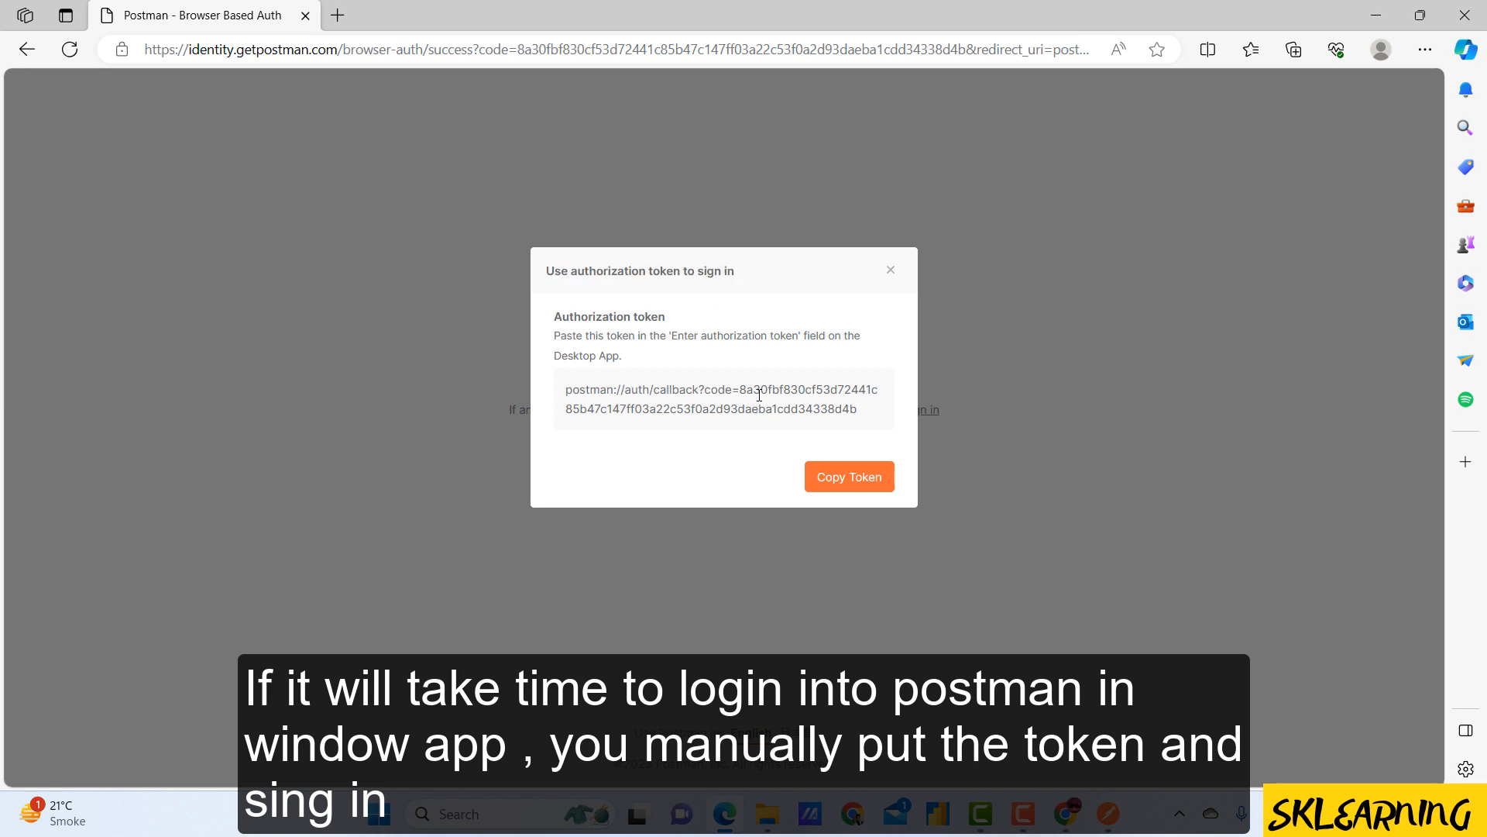
pyautogui.click(848, 476)
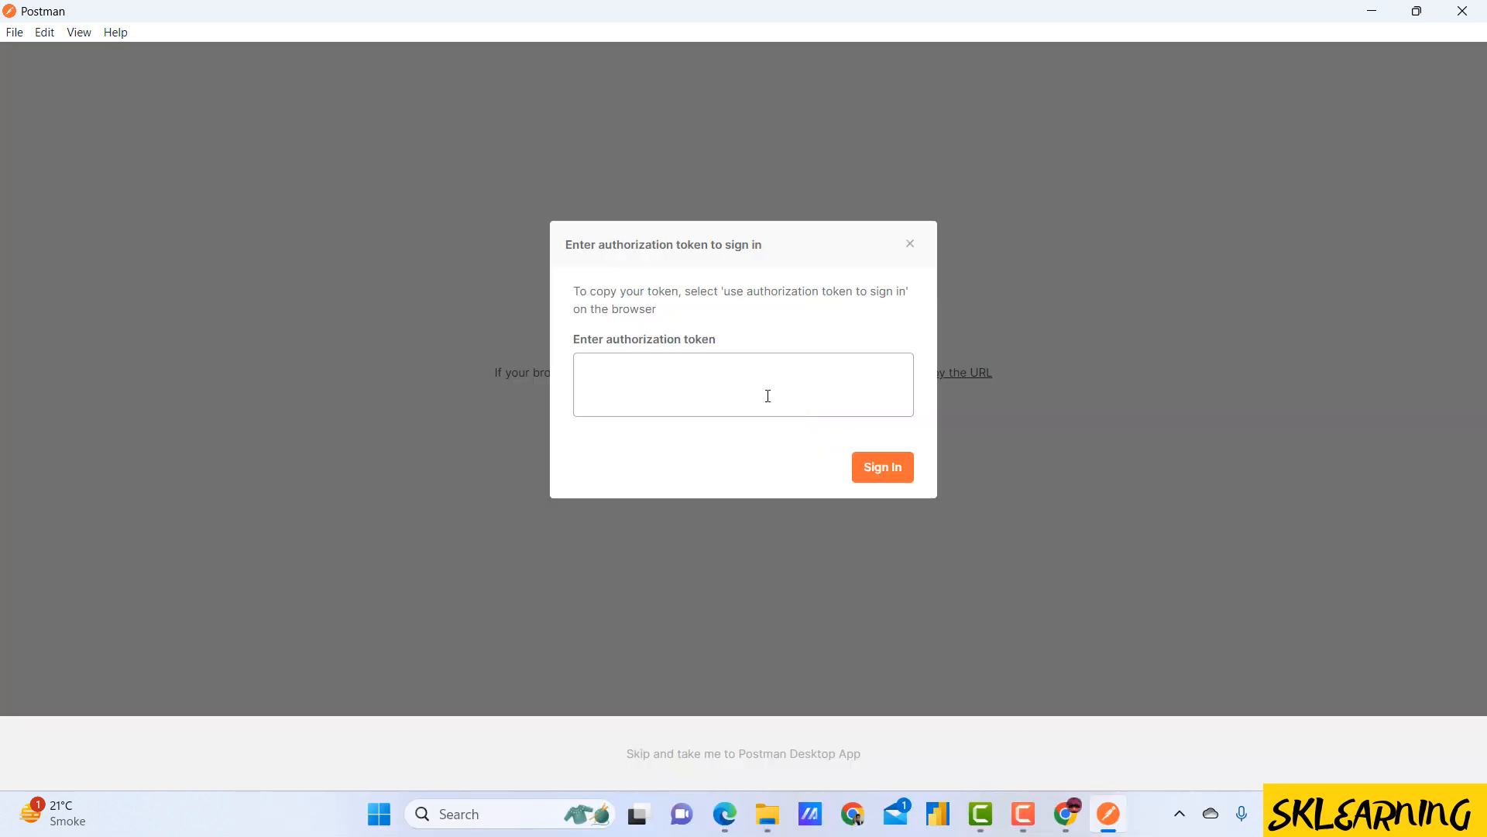
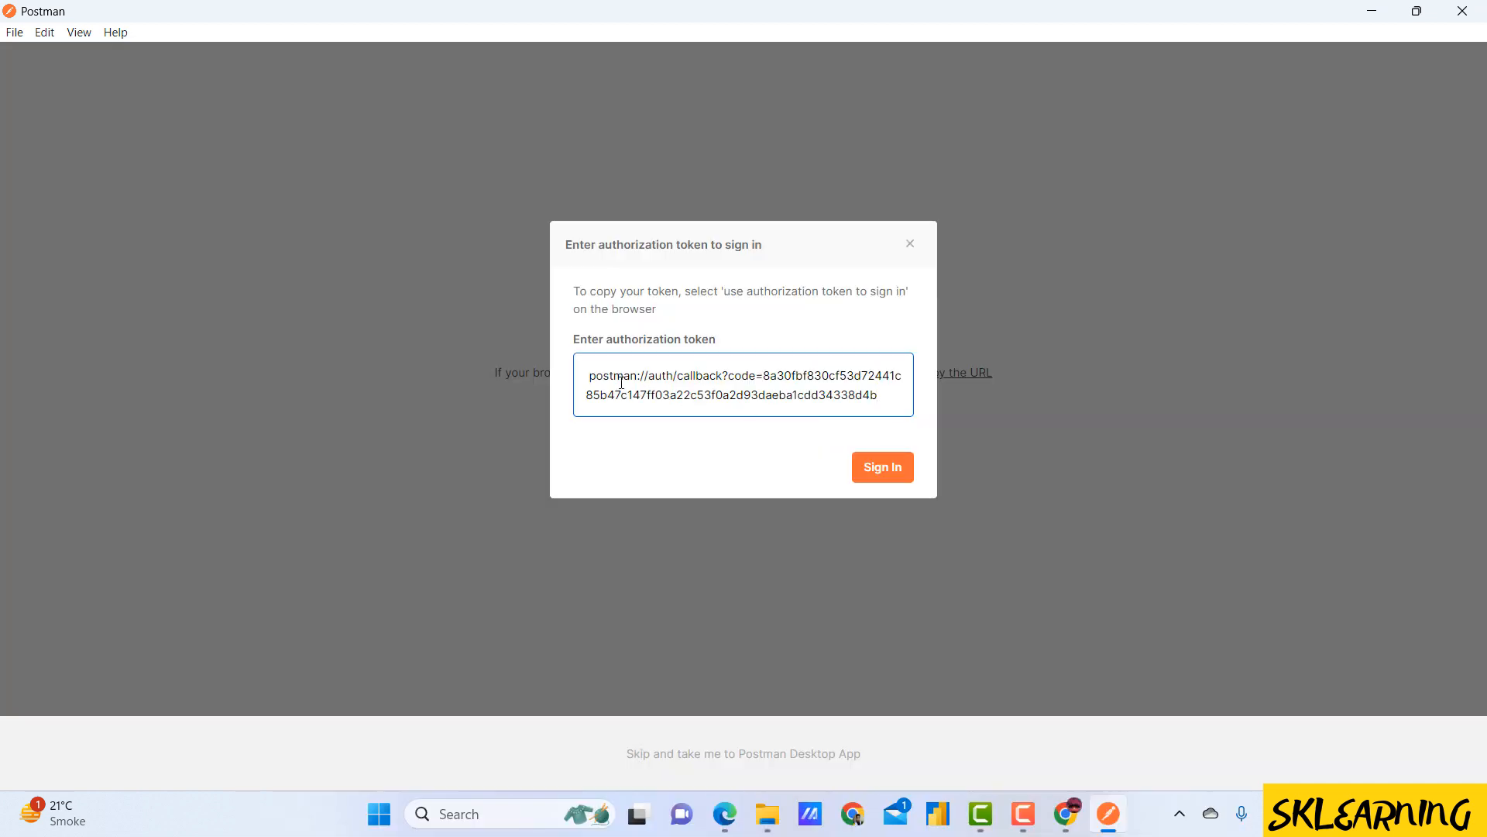
pyautogui.click(881, 466)
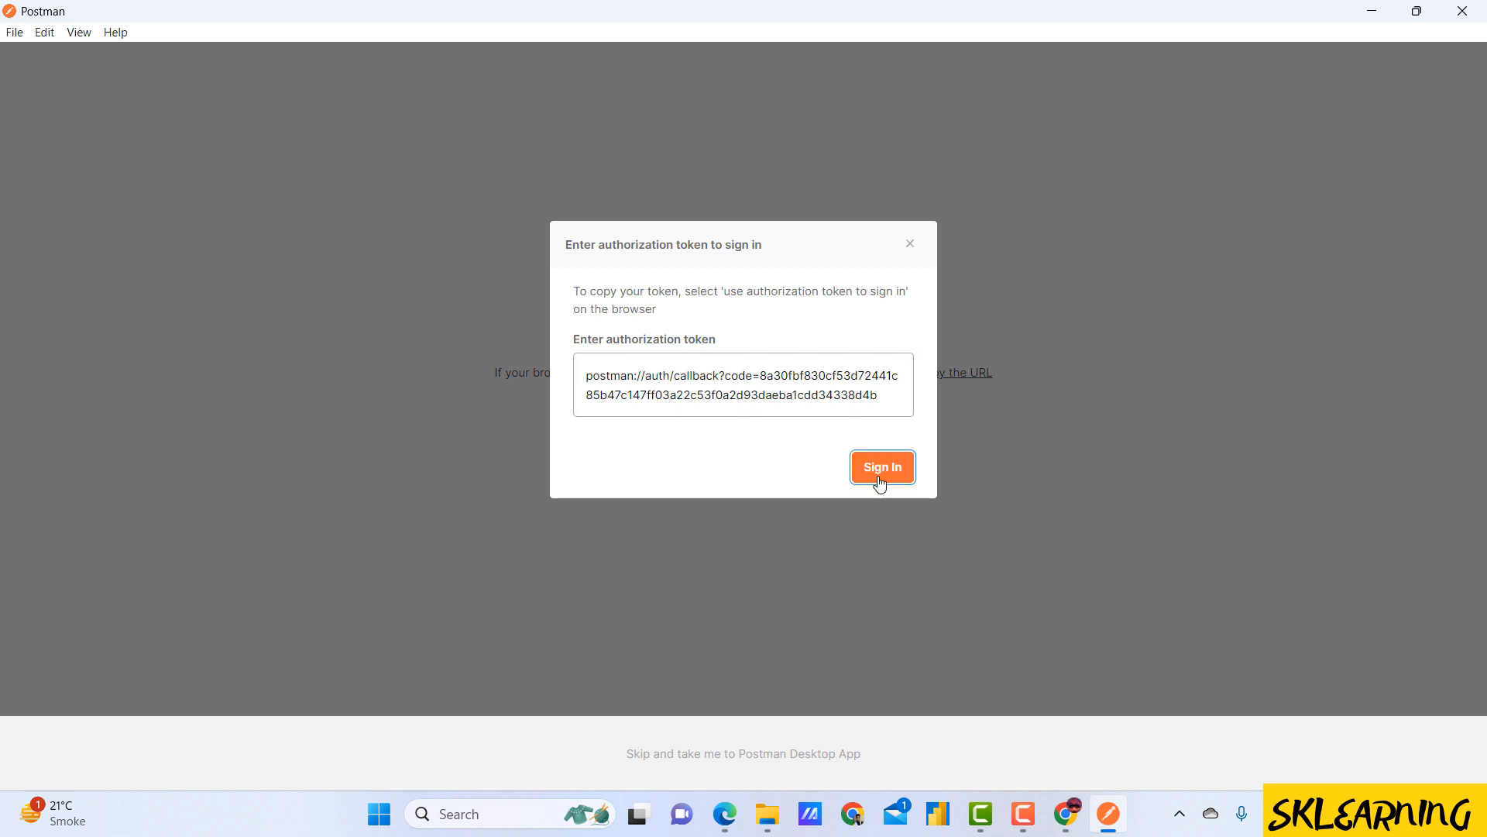
pyautogui.click(881, 466)
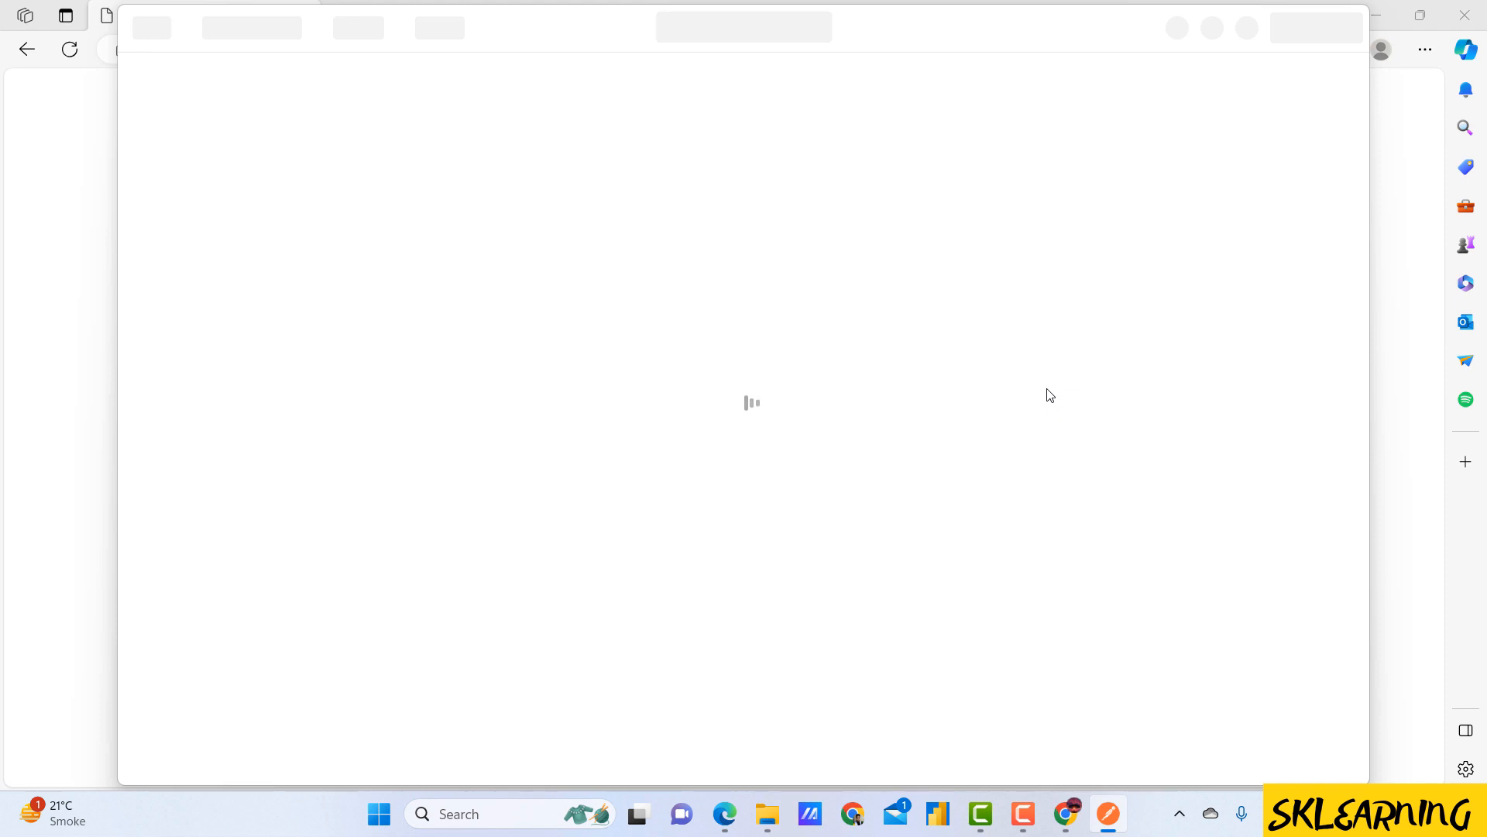
pyautogui.moveTo(923, 32)
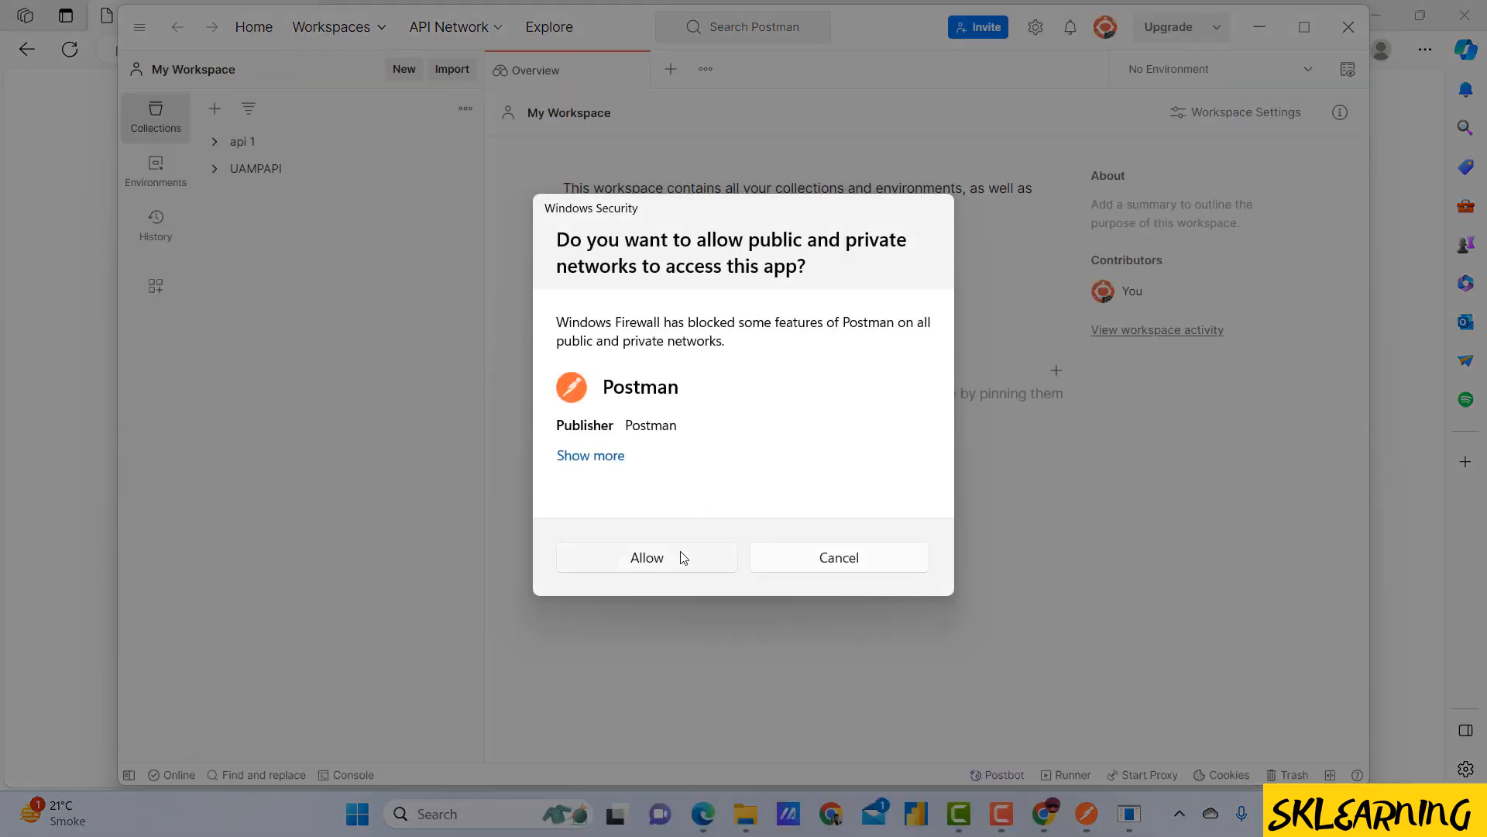
# Allow Postman through Windows Security on public and private networks.
pyautogui.click(646, 557)
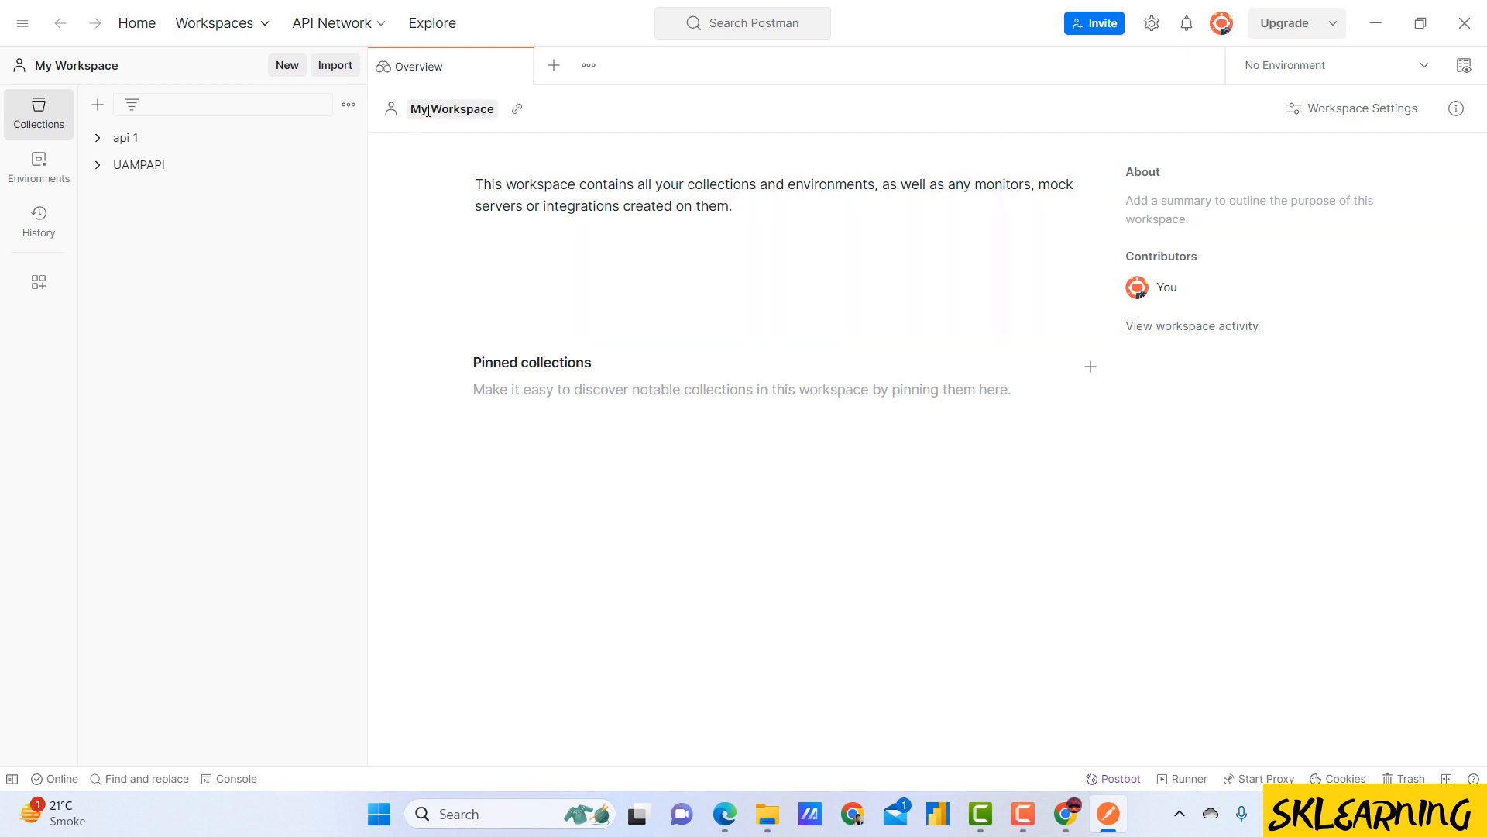
# Open the Workspaces dropdown showing My Workspace.
pyautogui.click(215, 22)
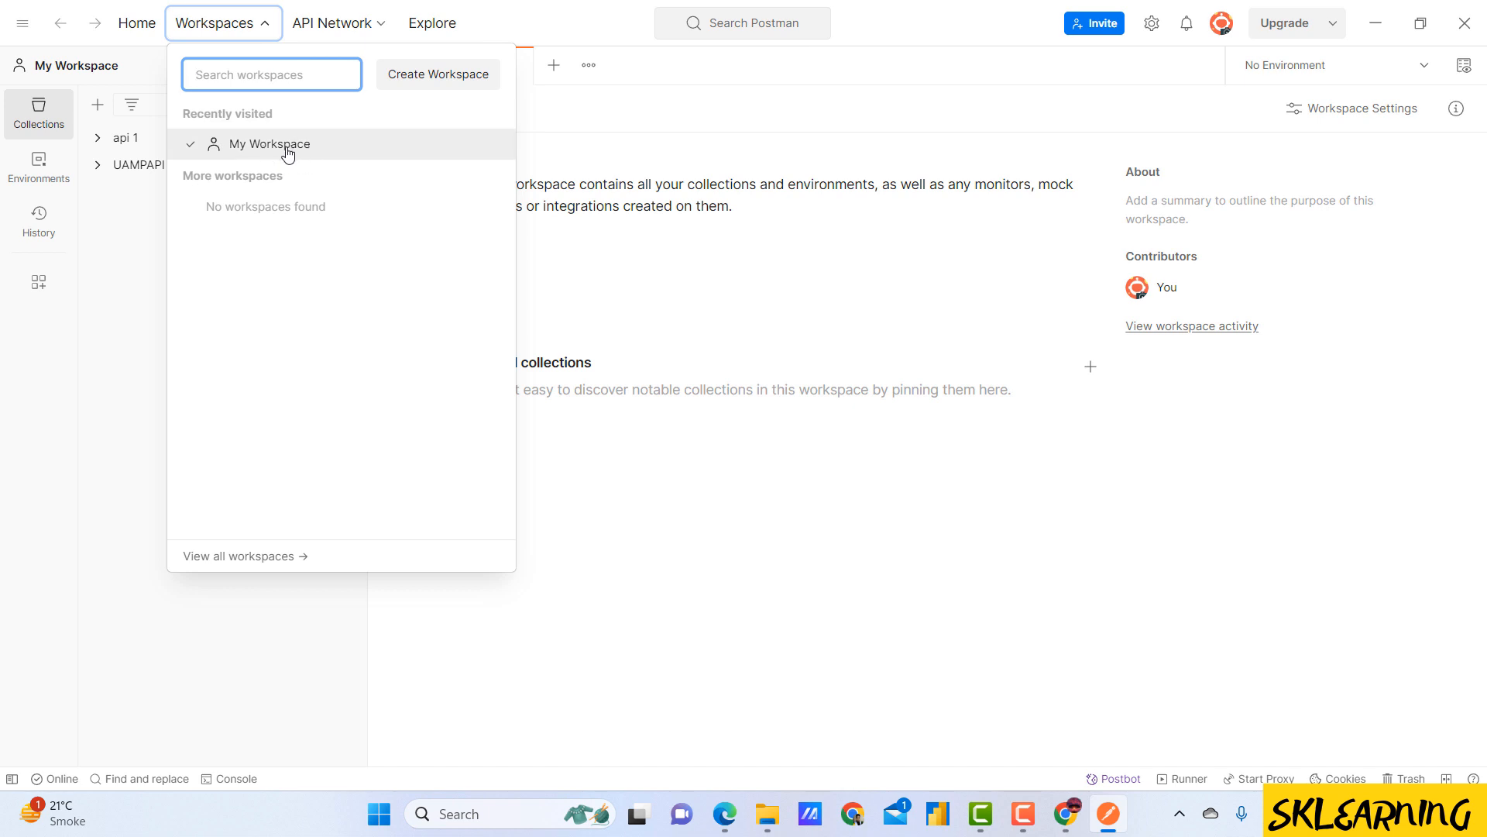
pyautogui.moveTo(436, 74)
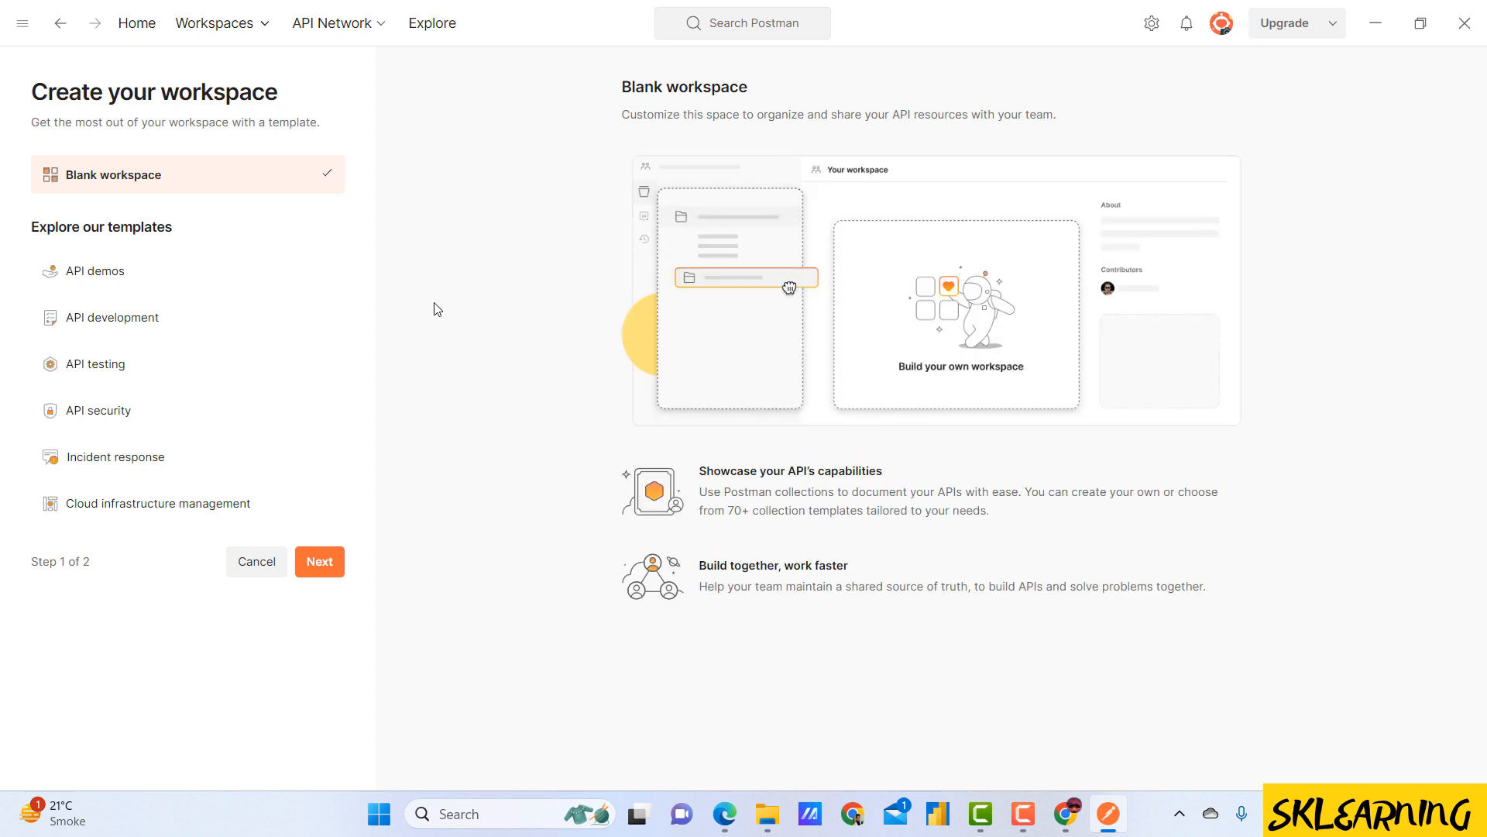
pyautogui.moveTo(170, 518)
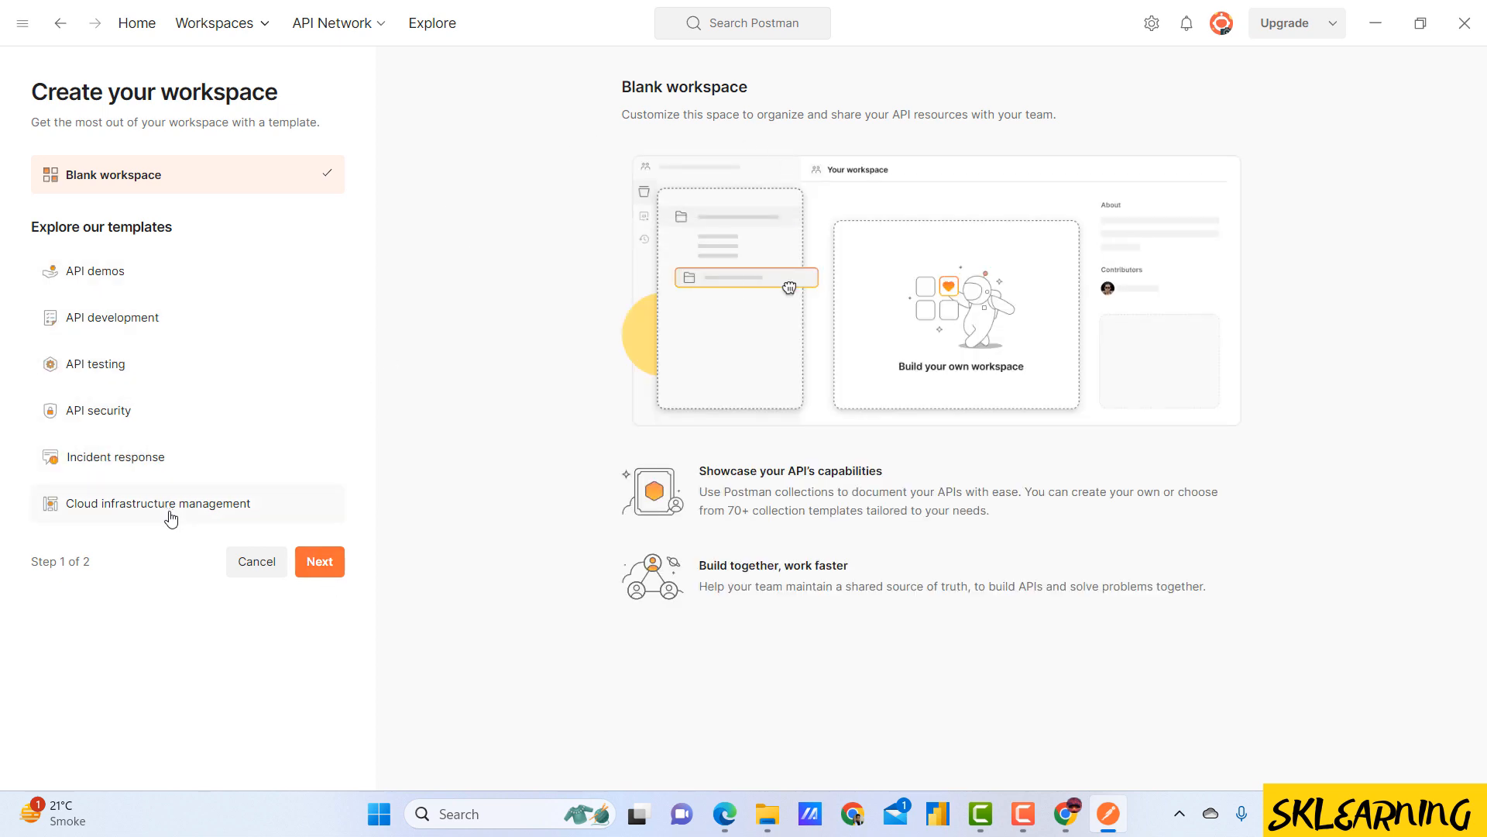
pyautogui.moveTo(169, 401)
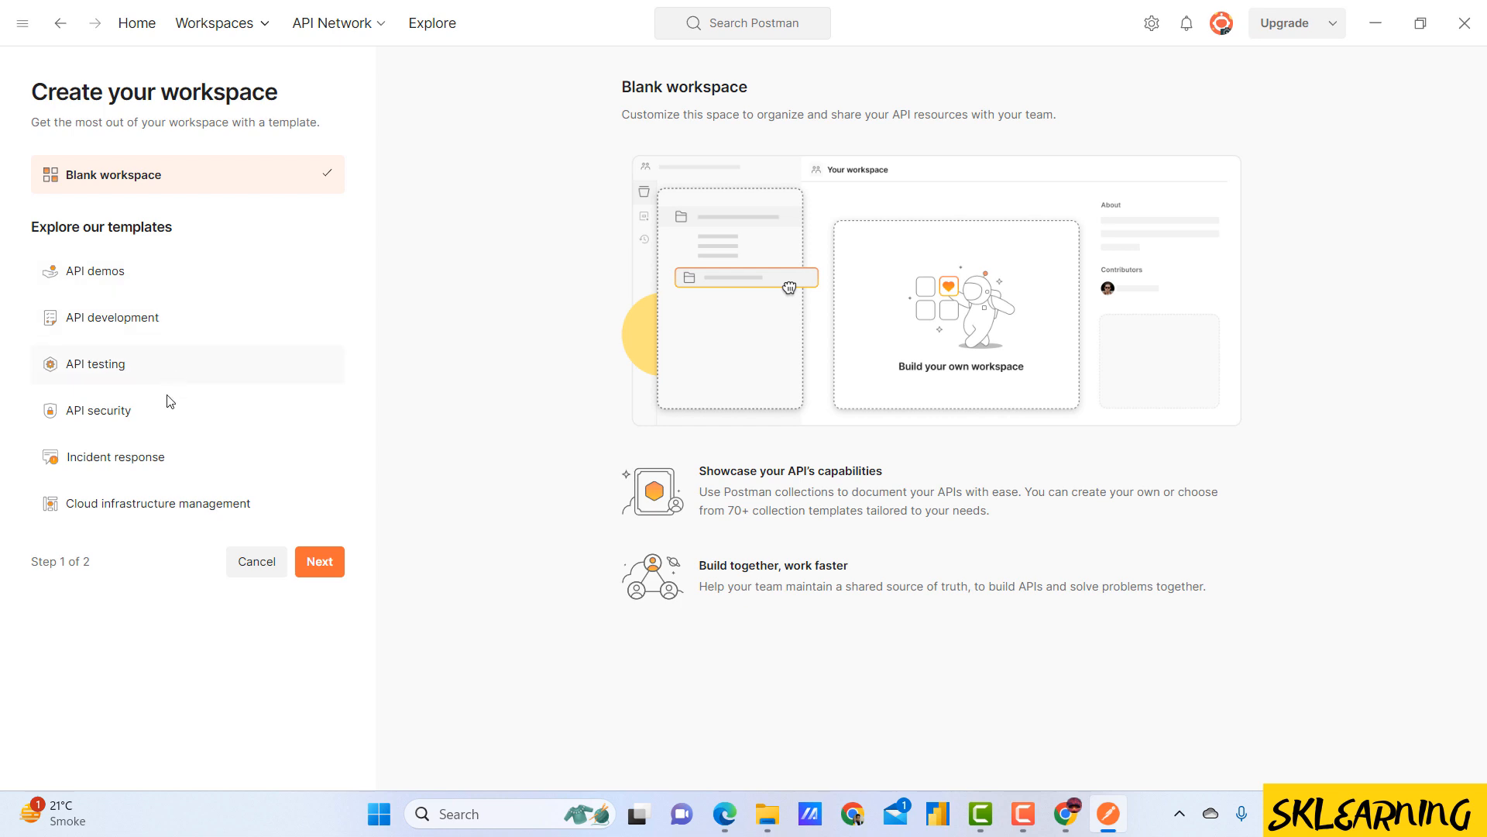
# Create the personal 'Sklearning_Test' workspace from the API testing template.
pyautogui.click(318, 561)
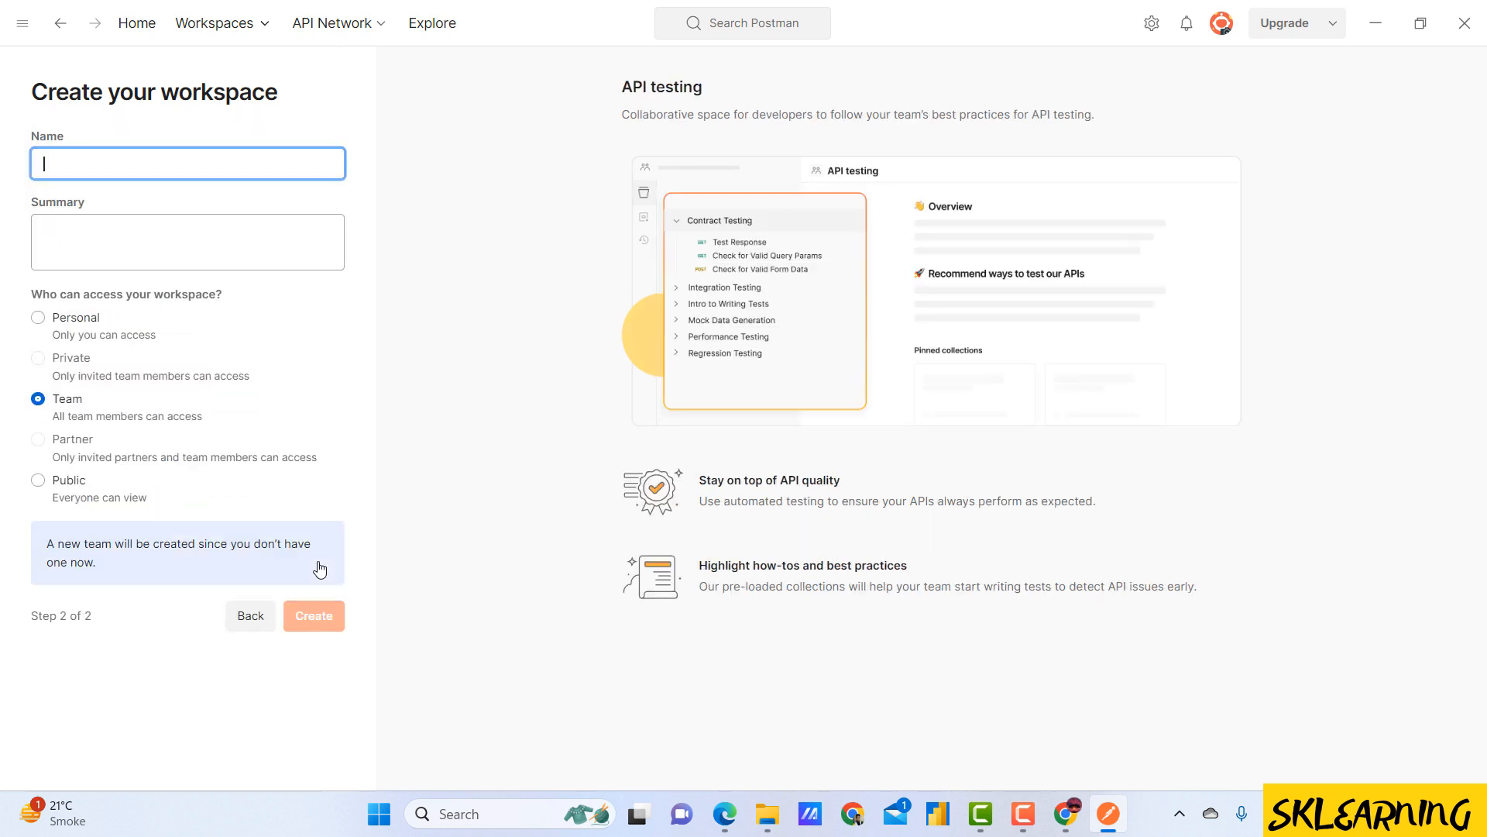
pyautogui.moveTo(418, 250)
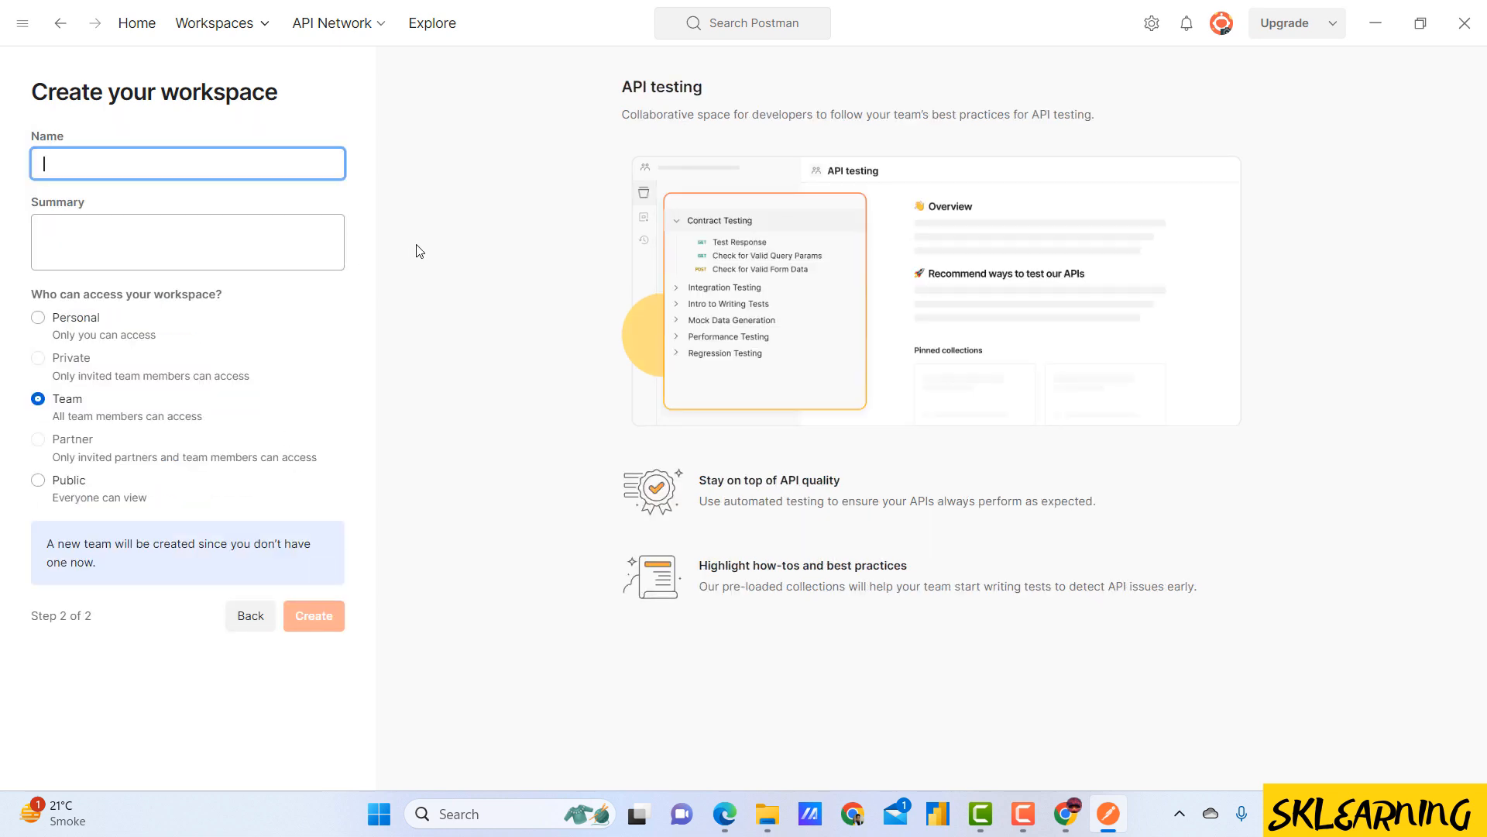
pyautogui.write('Sklearning')
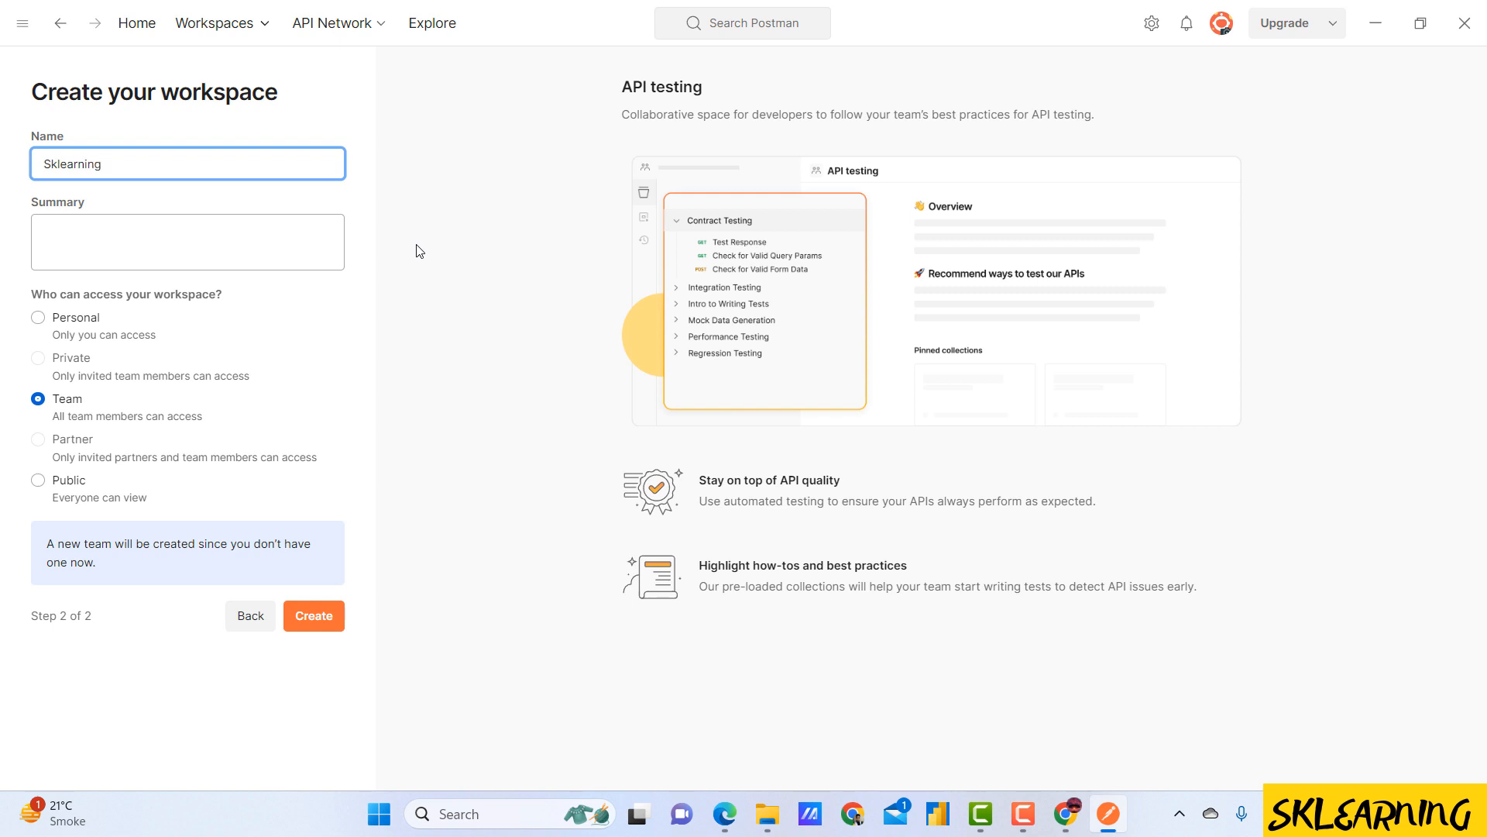
pyautogui.write('_Test')
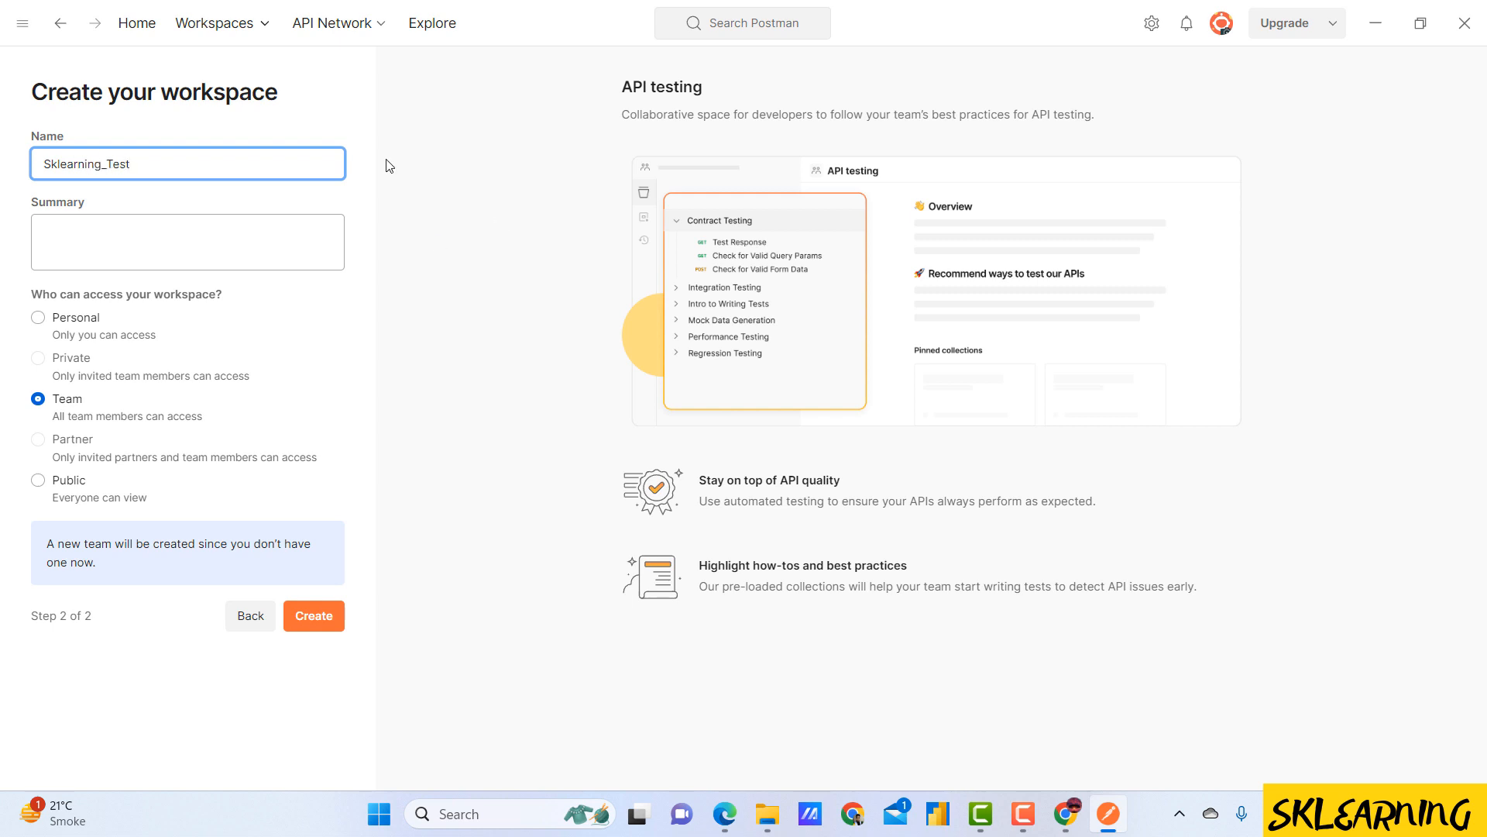
pyautogui.click(38, 317)
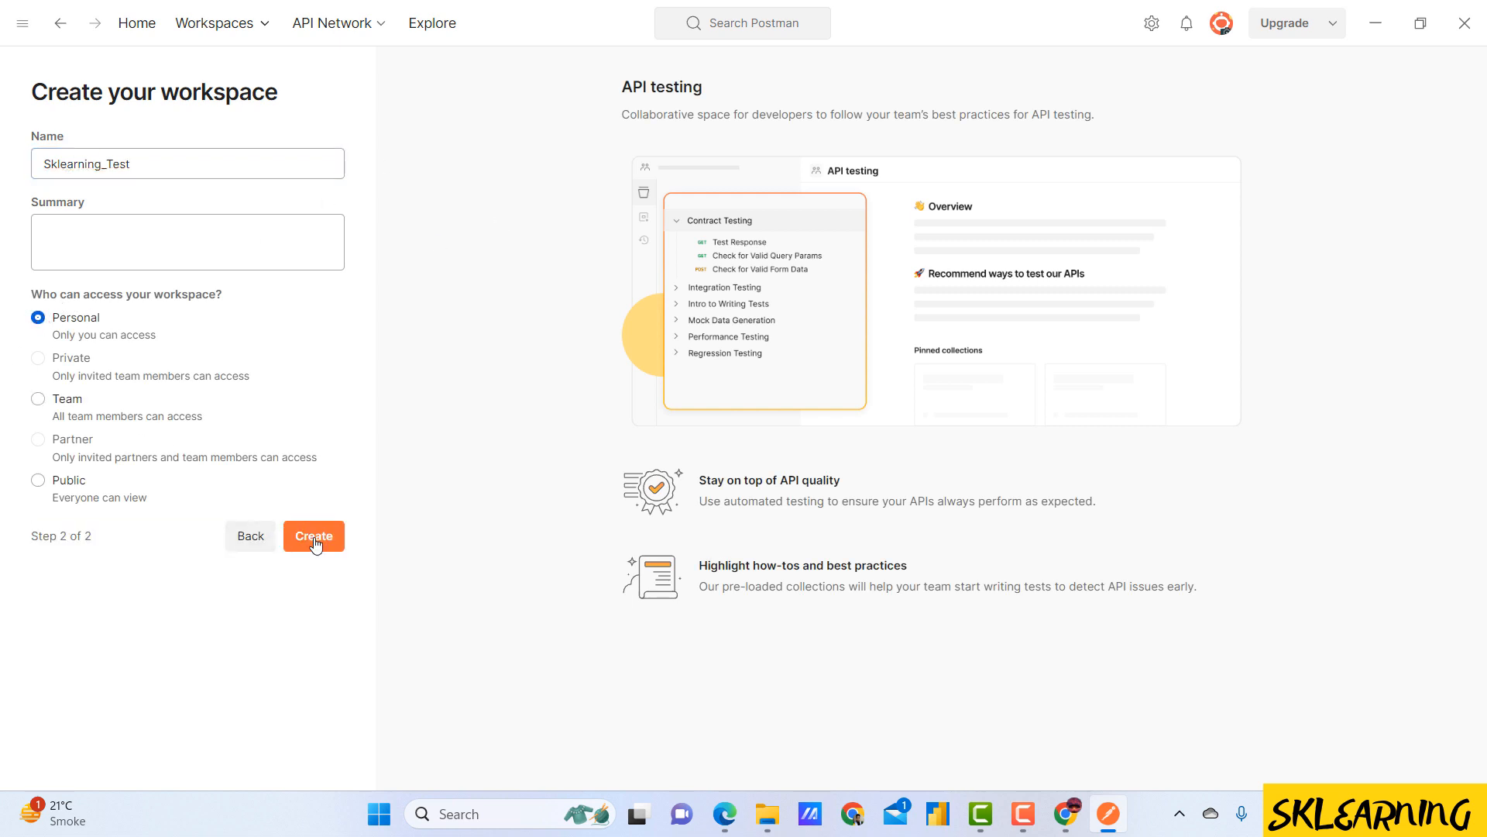
pyautogui.click(313, 536)
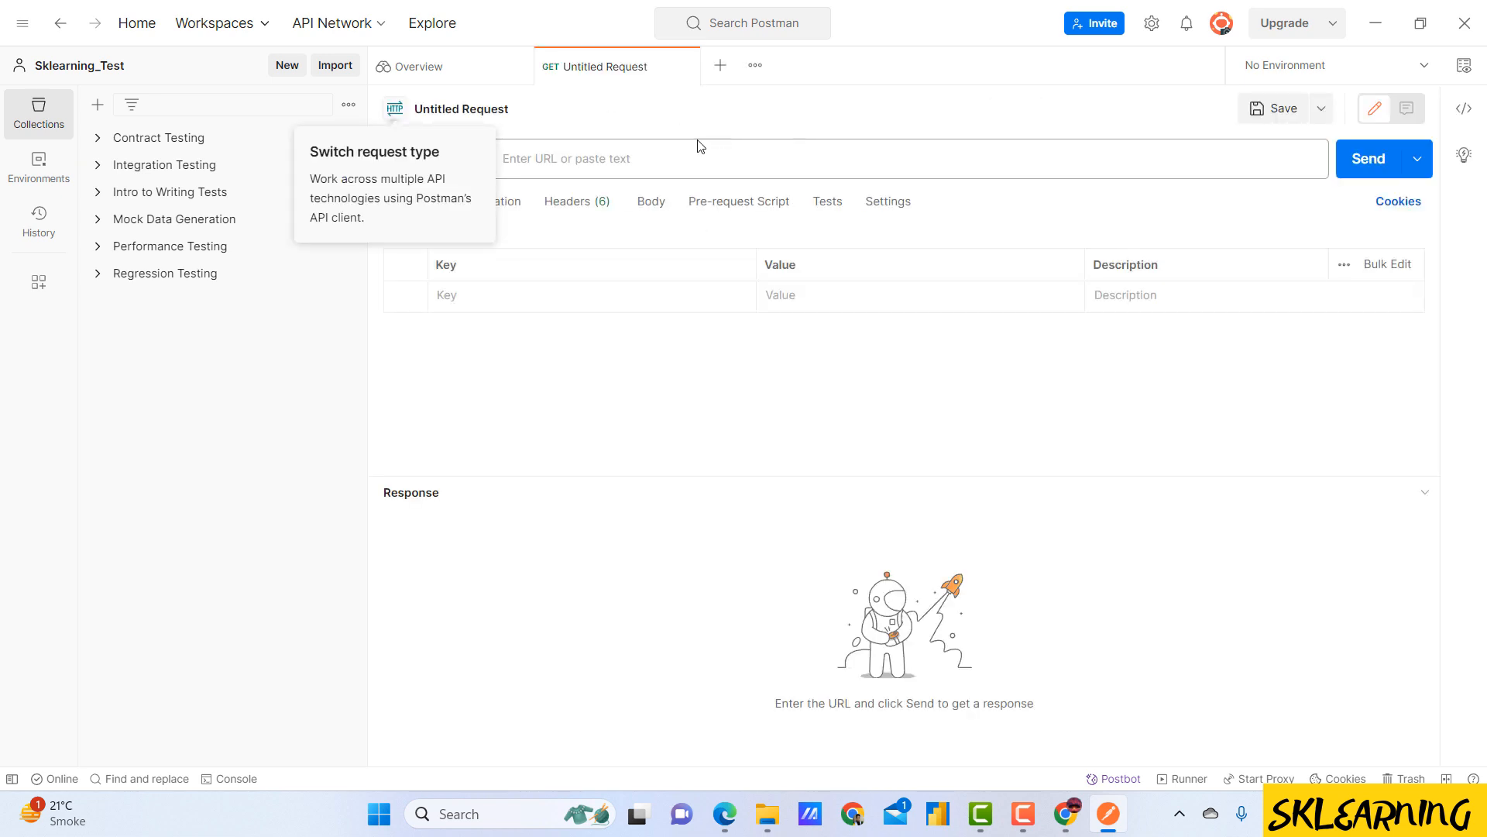
# Minimize and reopen Postman, then show the untitled request's HTTP method list (GET through OPTIONS).
pyautogui.click(435, 158)
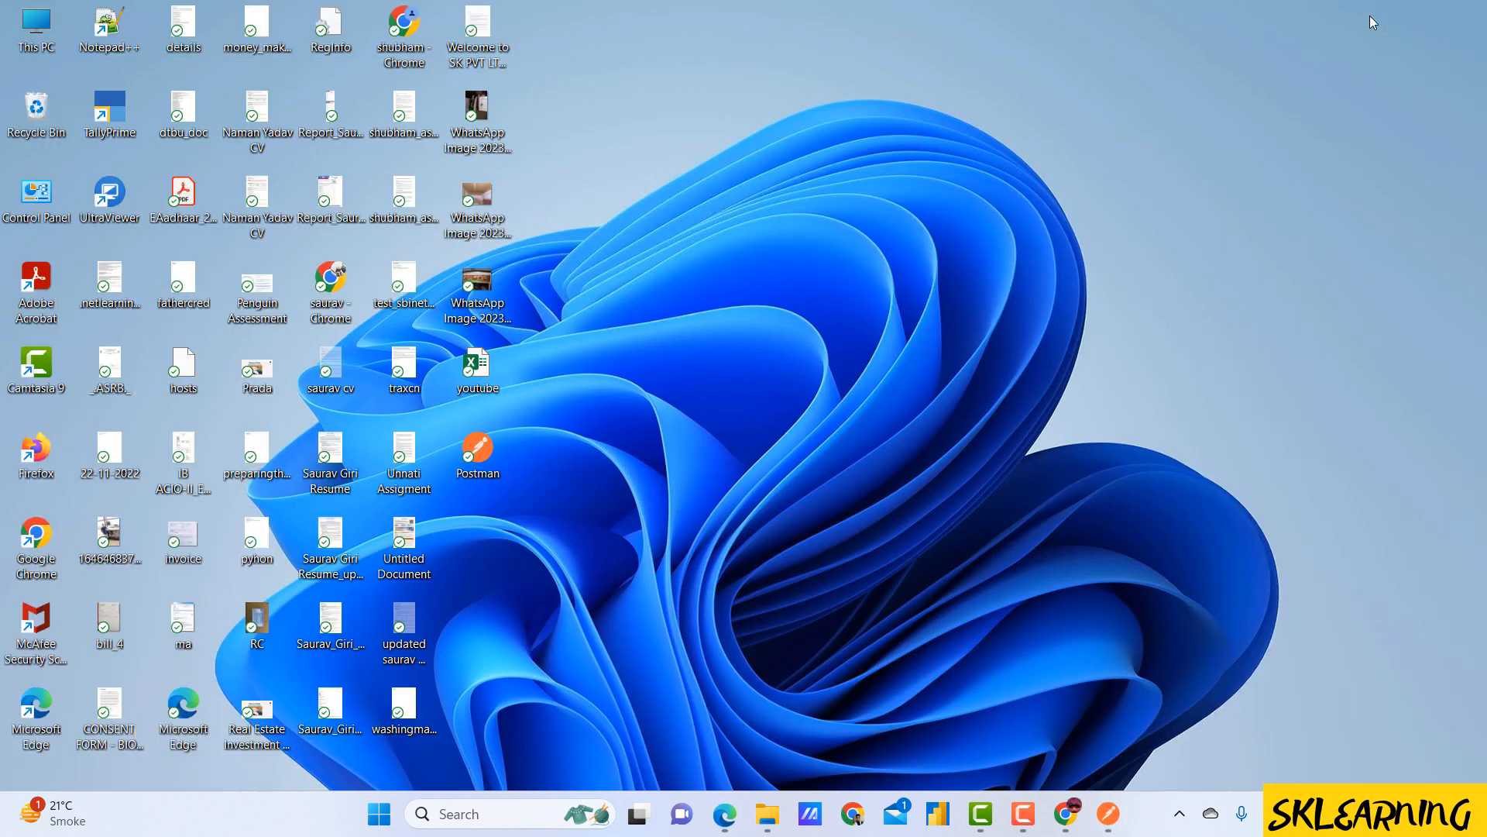
pyautogui.doubleClick(477, 444)
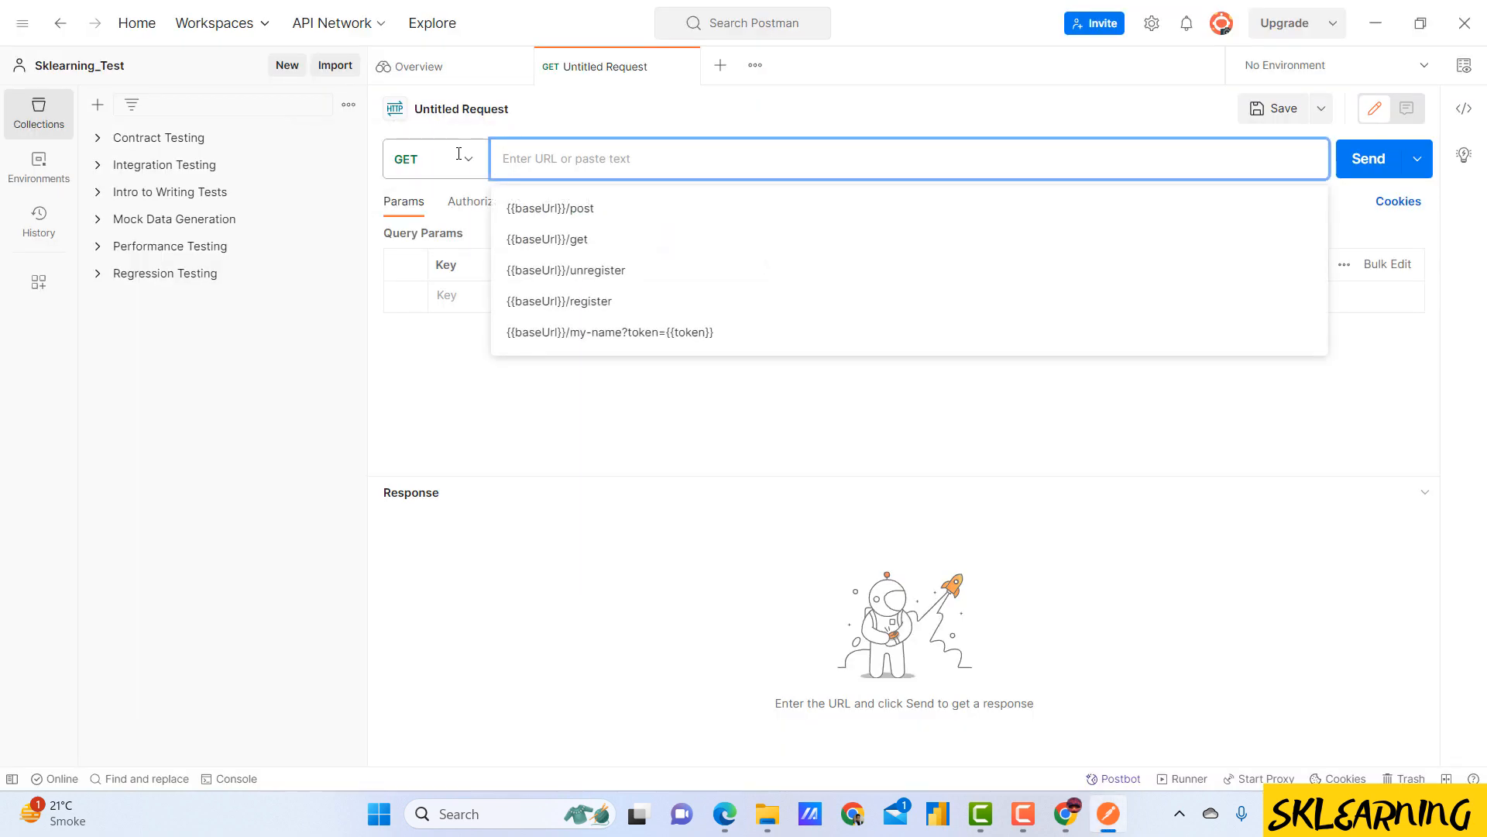
pyautogui.click(432, 158)
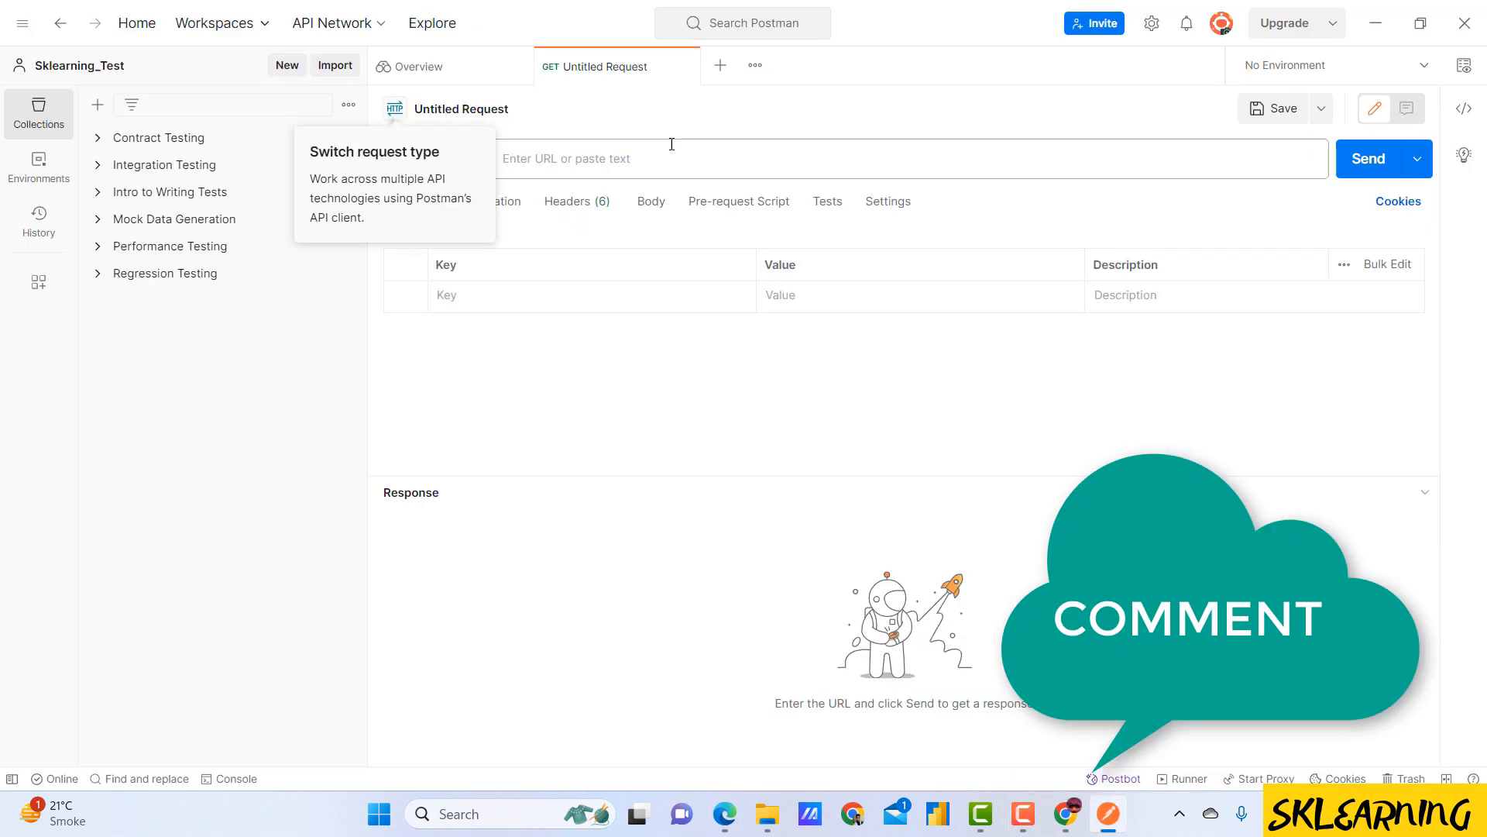
pyautogui.click(435, 158)
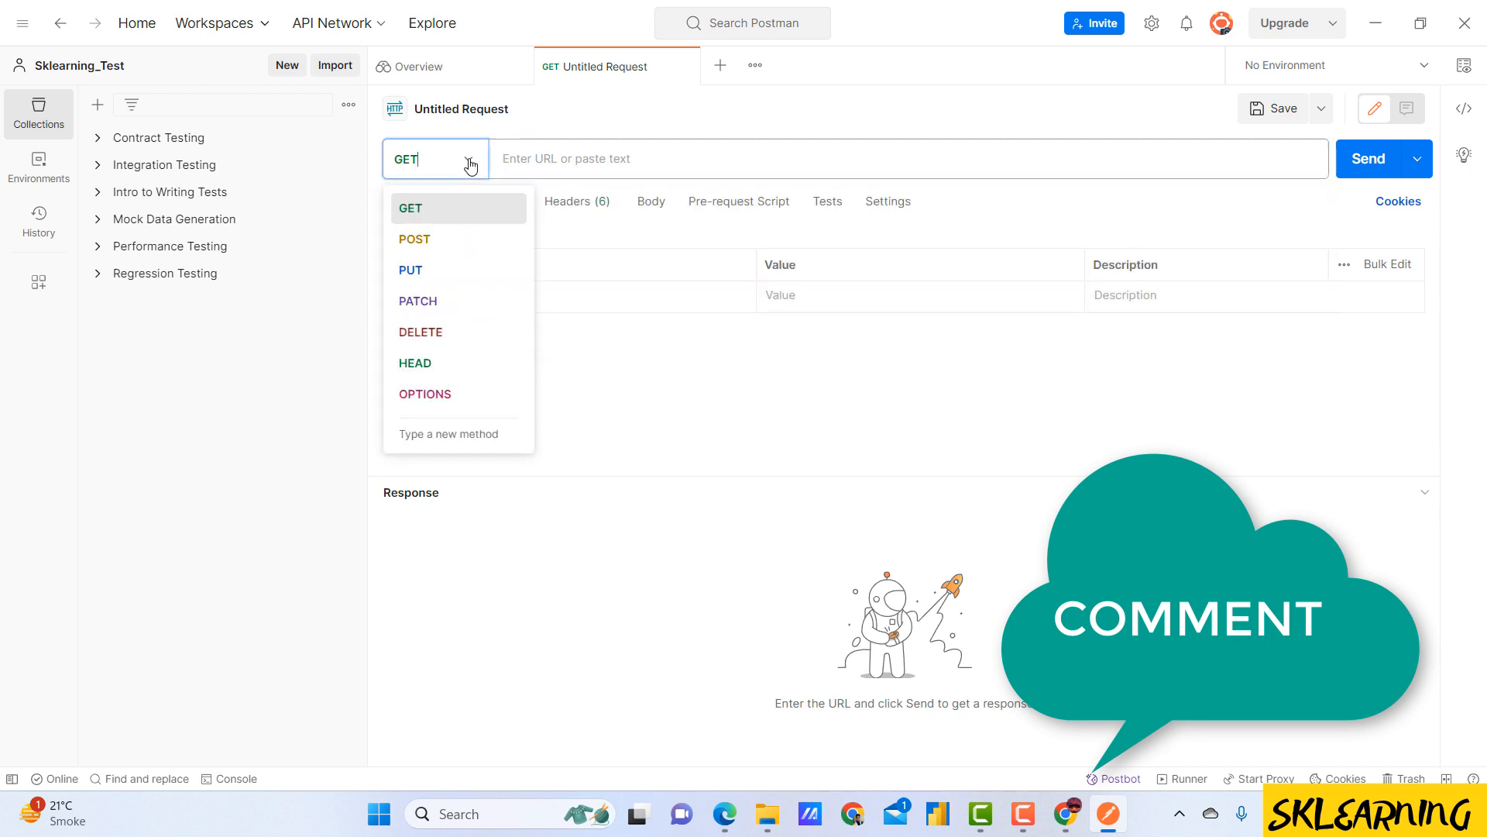